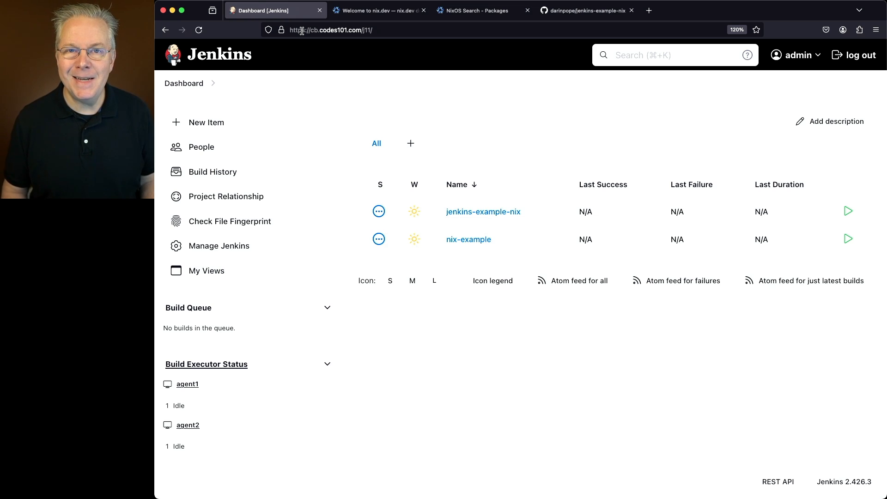
mouse_move(383, 155)
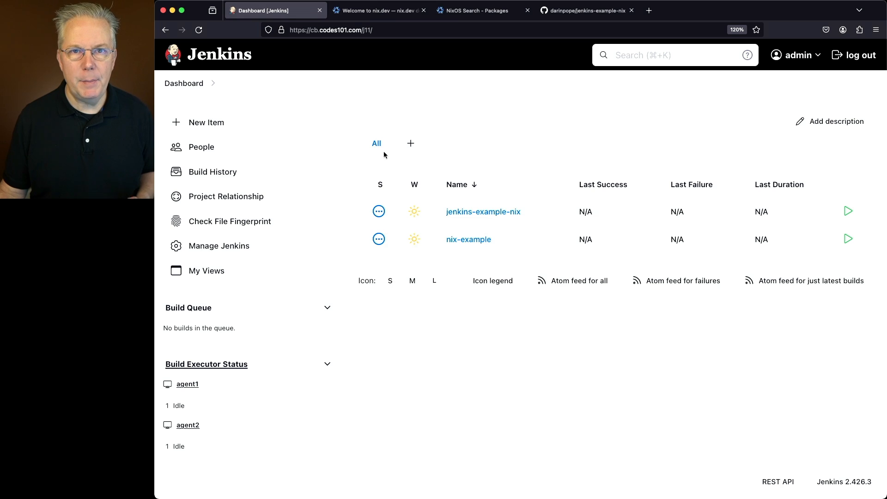
Switch to nix.dev and read down to the 'Who is Nix for?' section
click(378, 10)
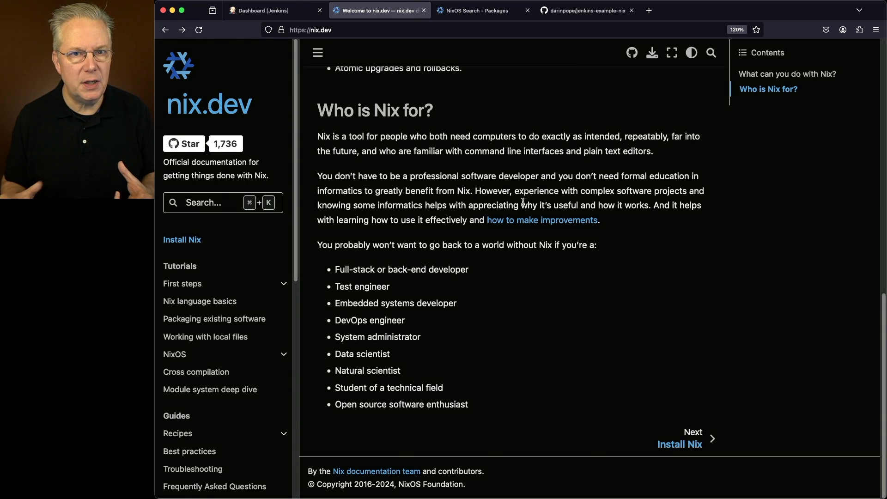
Open nix-example's configuration and review its script, highlighting the nix --version command
click(273, 10)
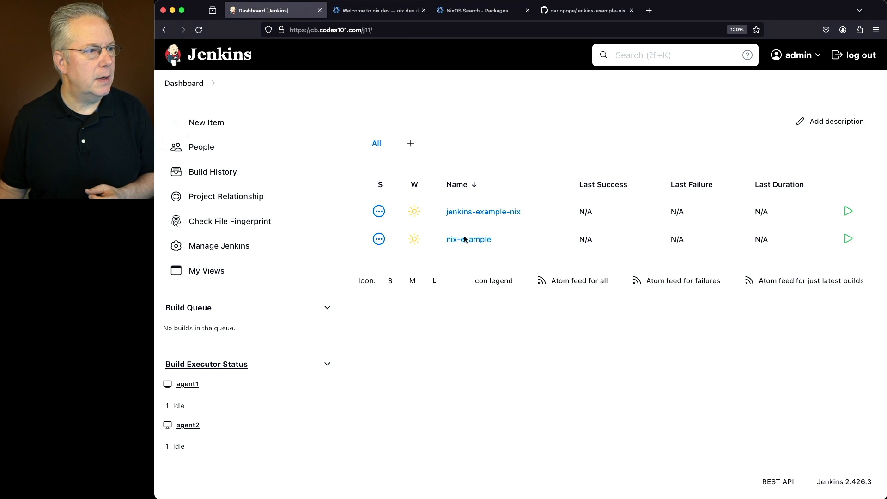
mouse_move(524, 351)
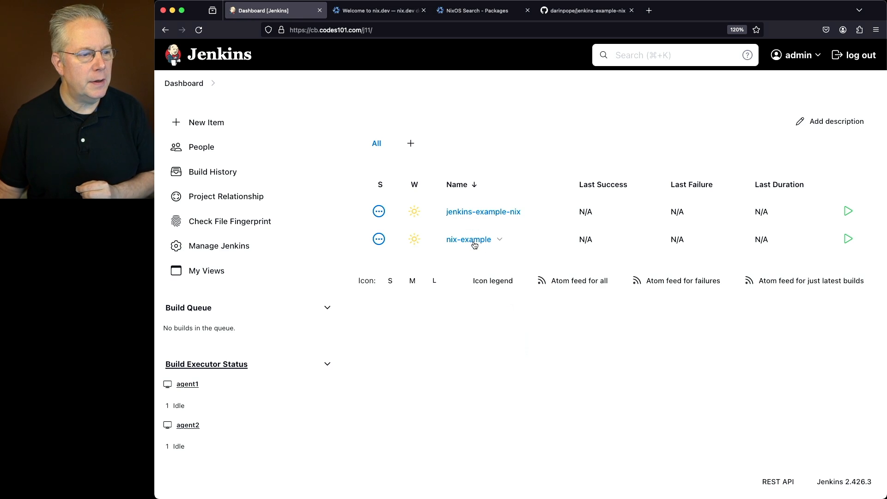
click(468, 240)
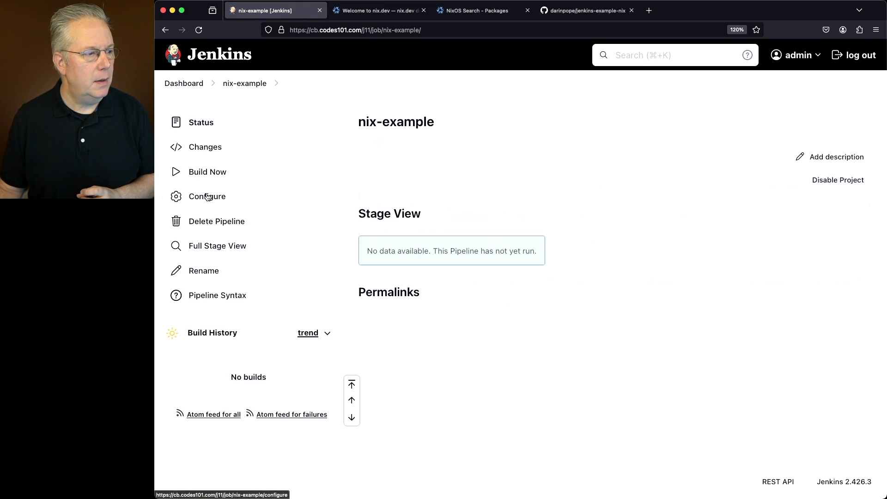
click(207, 197)
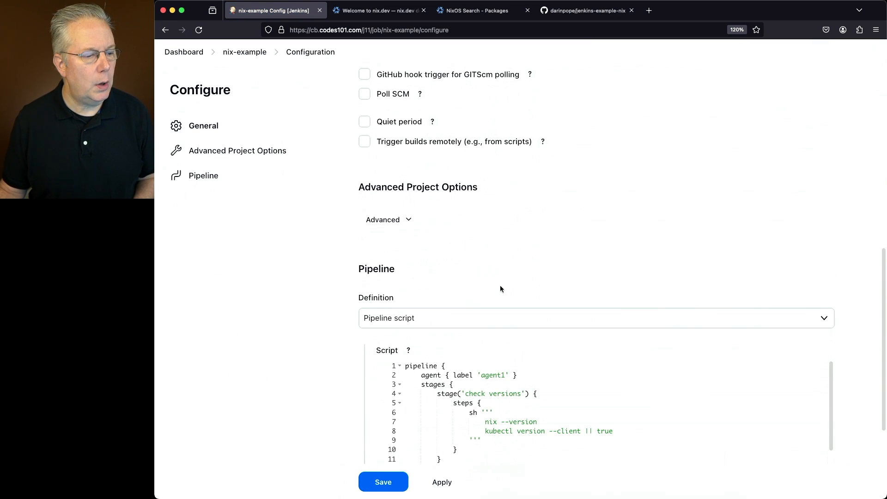
scroll(down, 3)
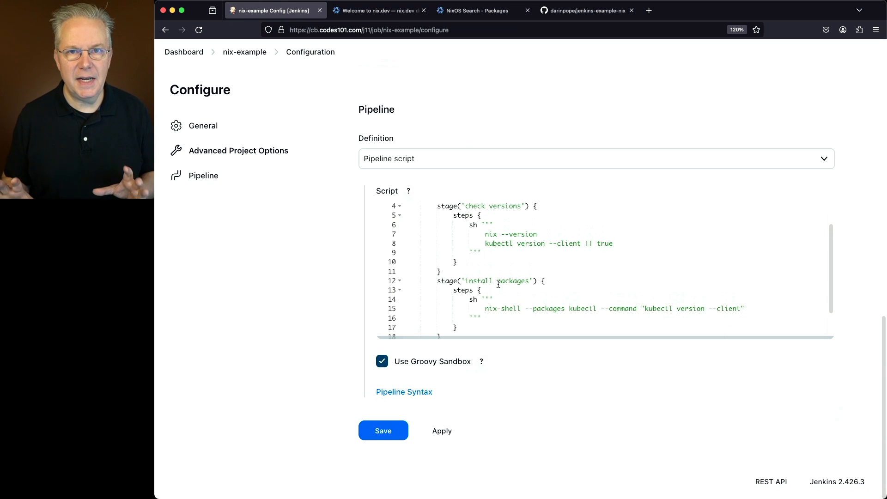
click(536, 234)
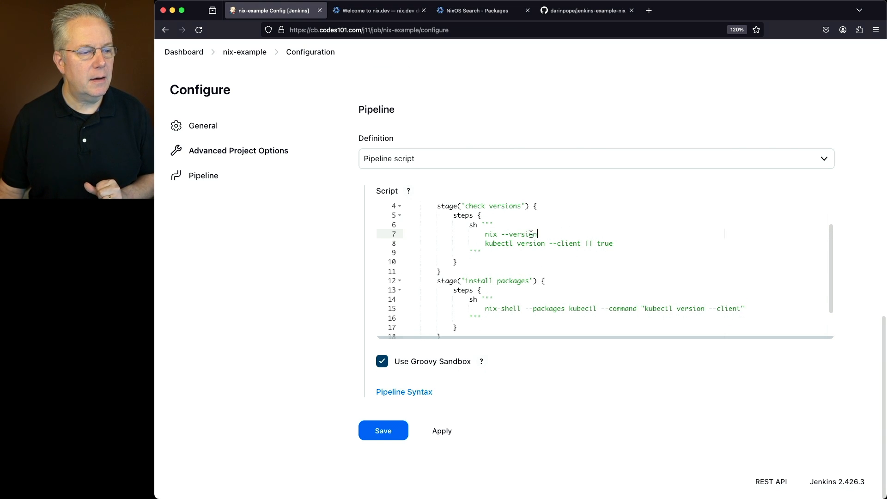
double_click(511, 233)
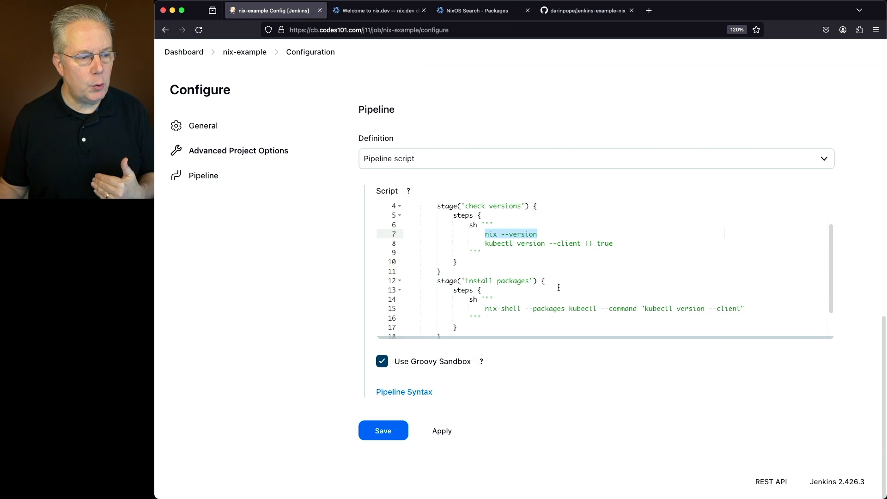
scroll(down, 3)
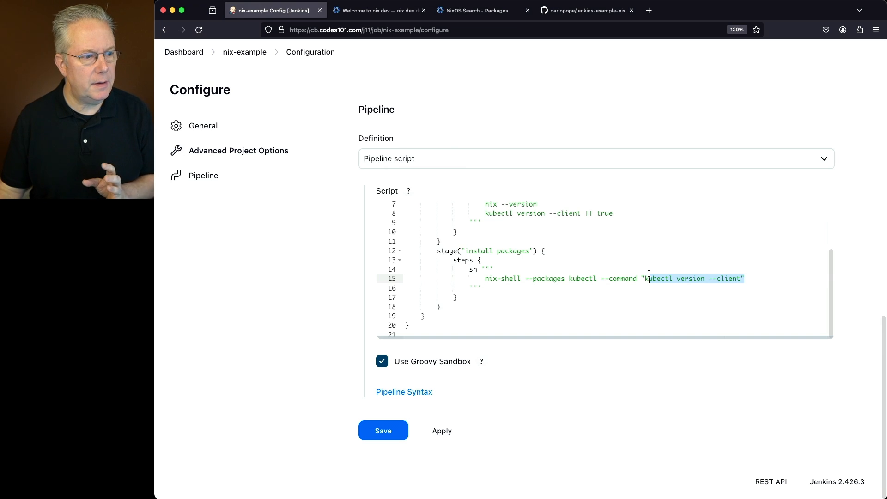
scroll(up, 3)
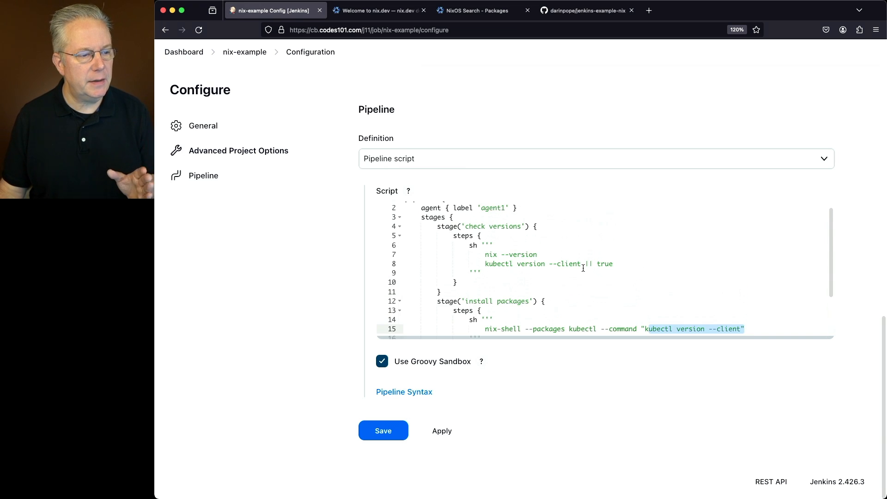
scroll(up, 3)
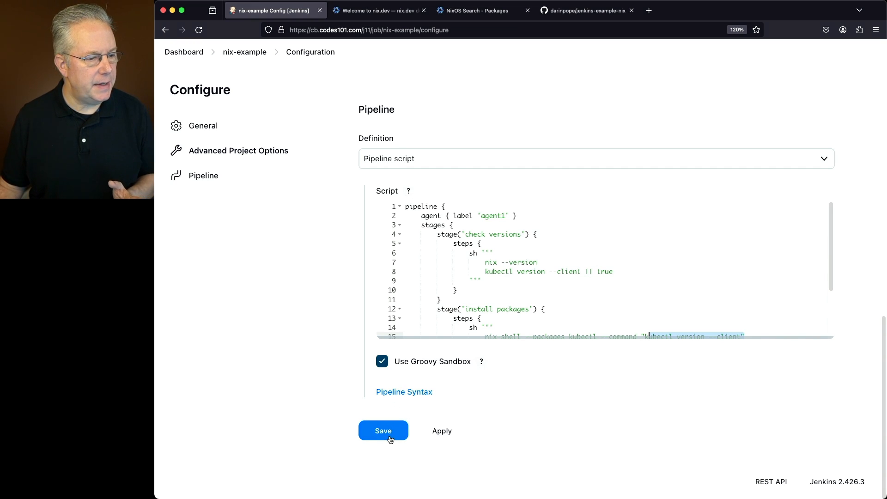
Save the nix-example pipeline and run build #1, which fails with nix: command not found
click(383, 431)
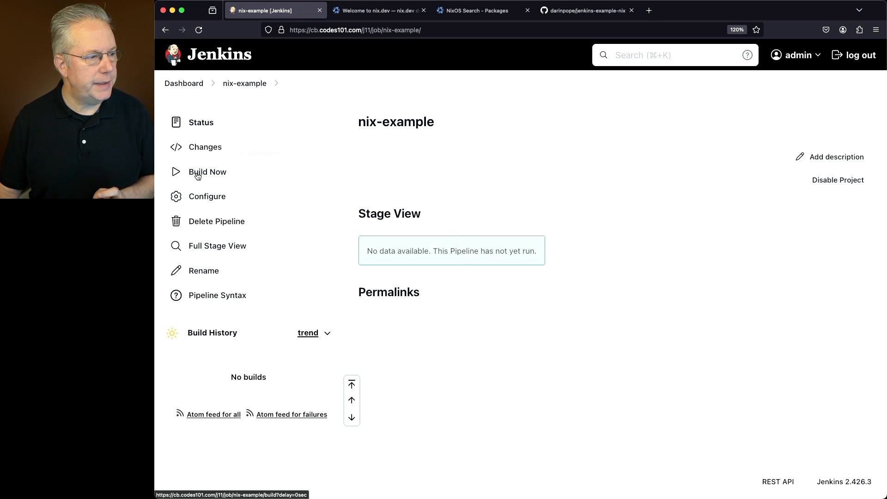
click(207, 172)
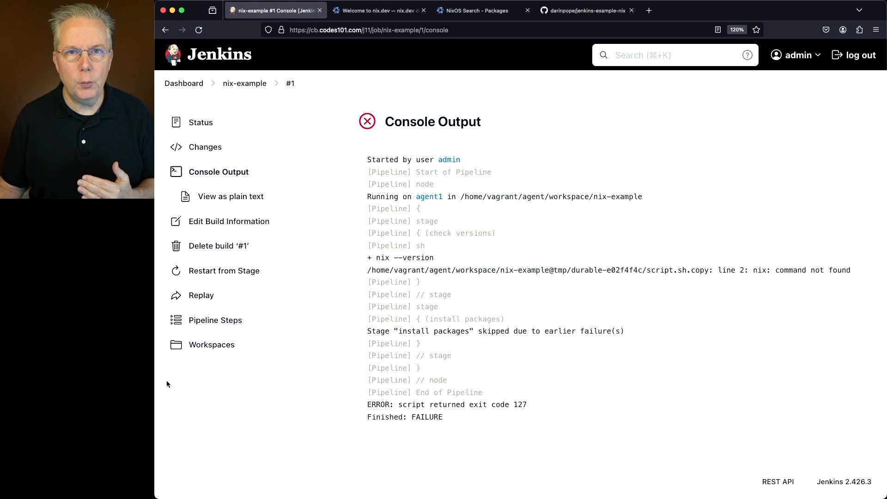
mouse_move(392, 282)
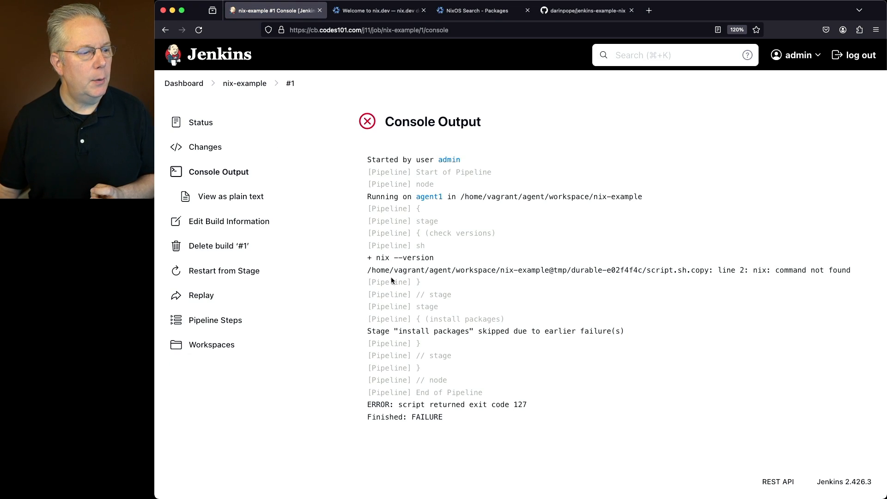
double_click(404, 257)
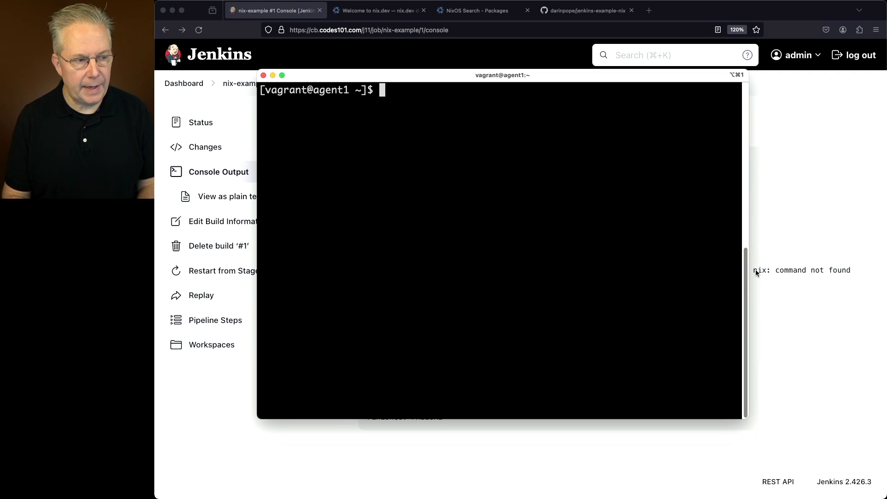
Run nix --version on agent1, confirming Nix 2.20.1 is installed
text(nix --vers)
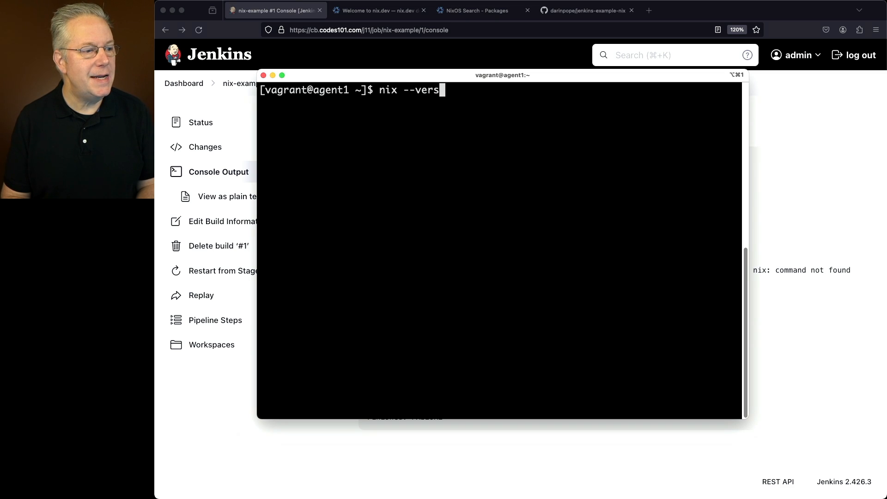
key(Return)
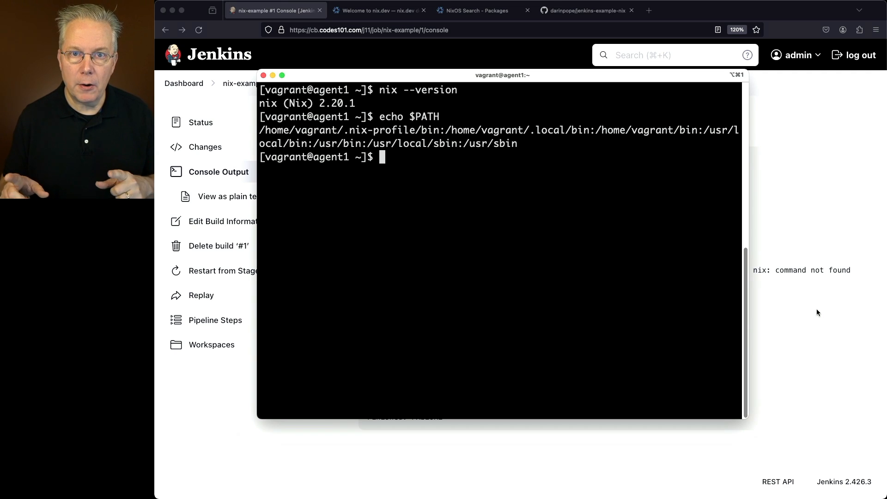
mouse_move(488, 161)
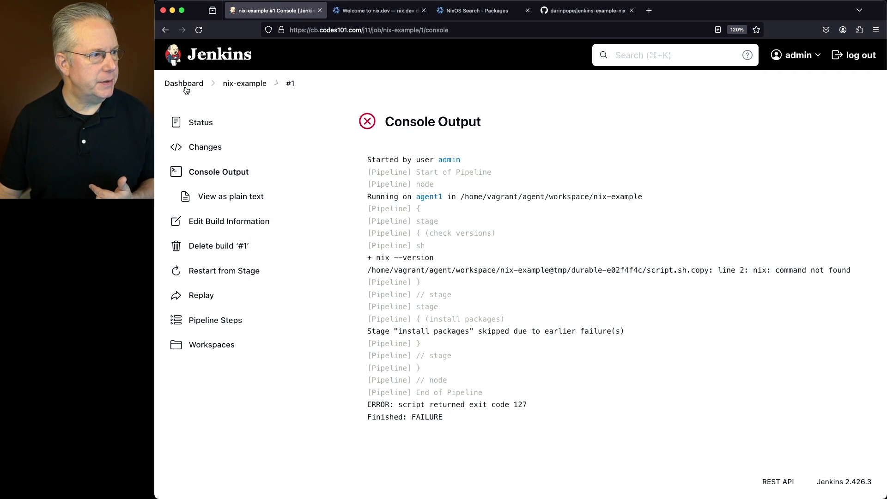
Enable environment variables on agent1's node settings and add a new entry
click(183, 83)
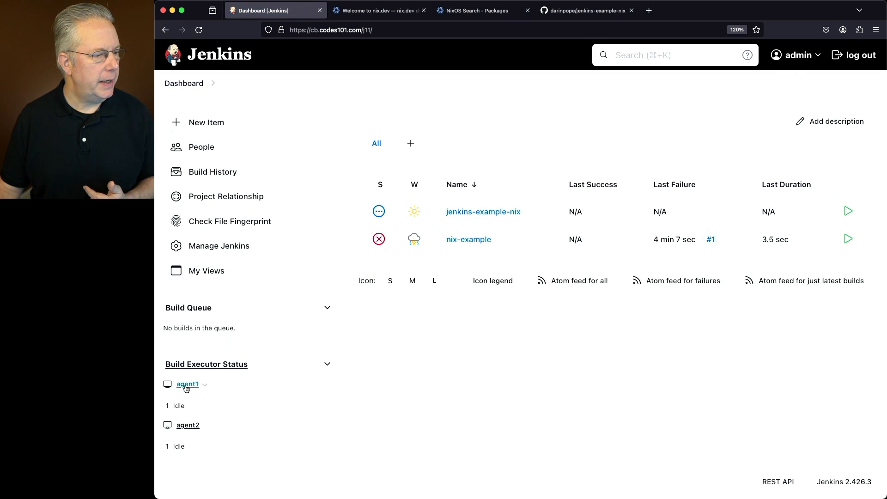
click(187, 384)
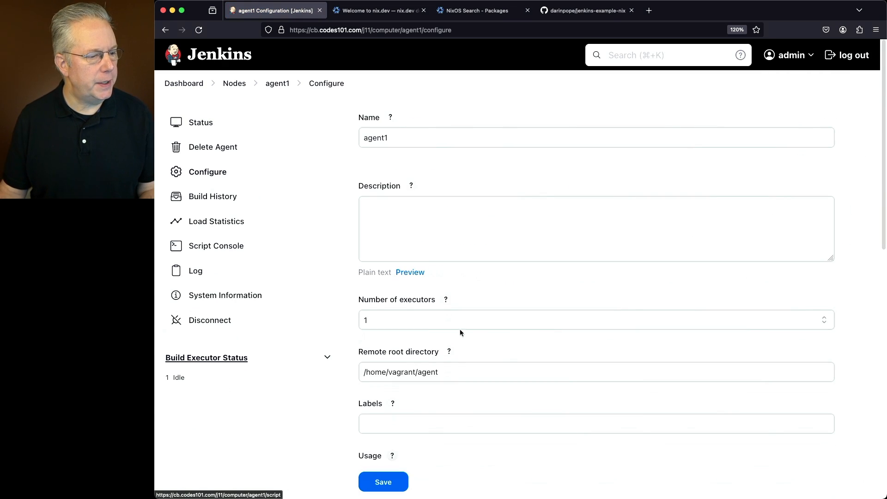
scroll(down, 3)
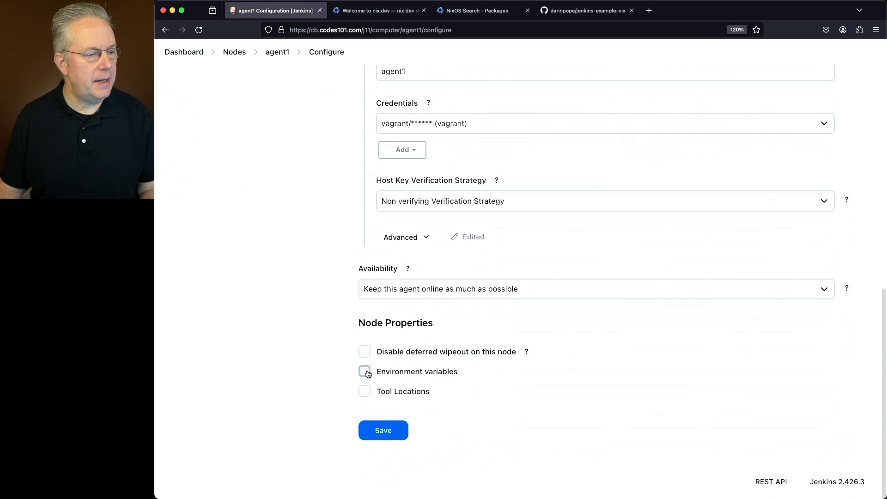
click(365, 371)
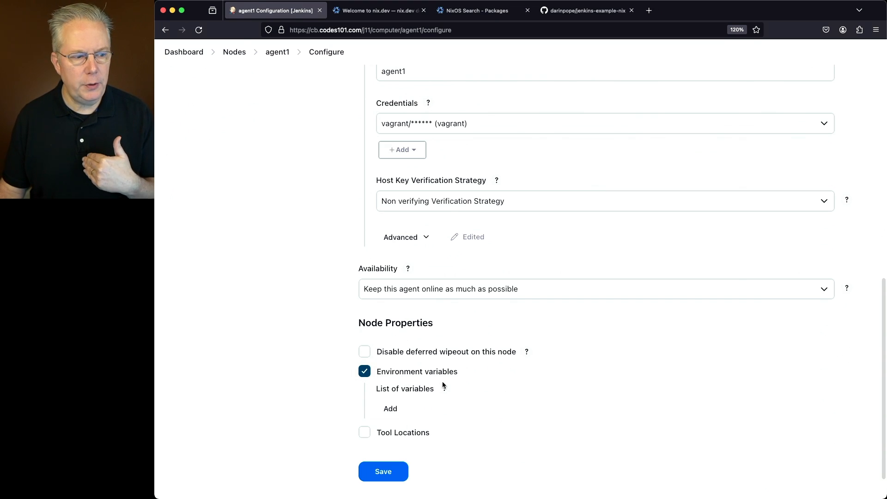
click(390, 408)
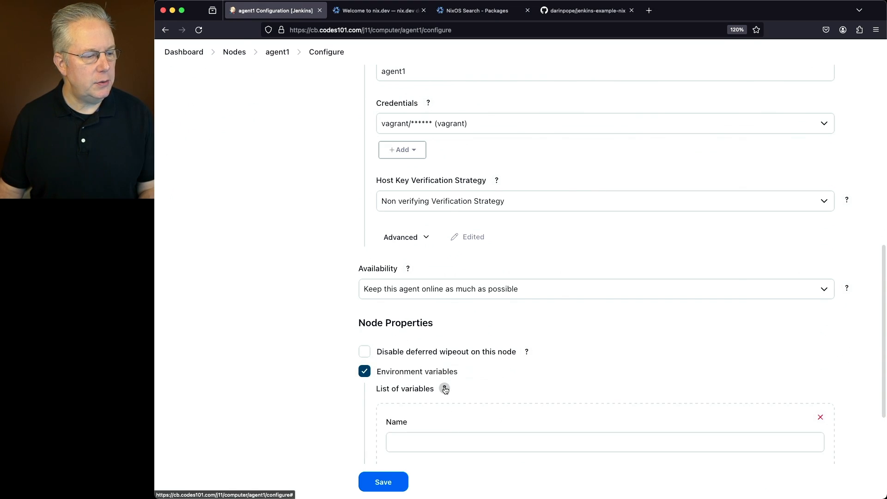
Read the help's BASE+EXTRA syntax and its PATH+LOCAL_BIN=/usr/local/bin example
scroll(down, 3)
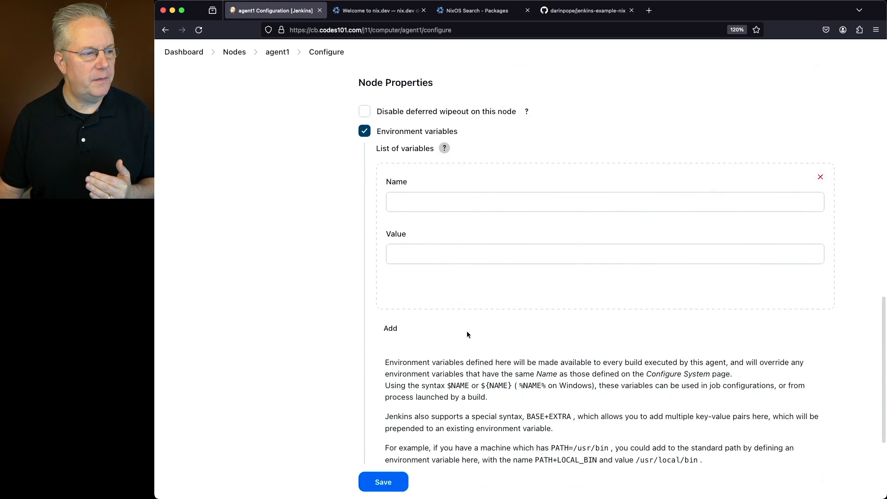
scroll(down, 3)
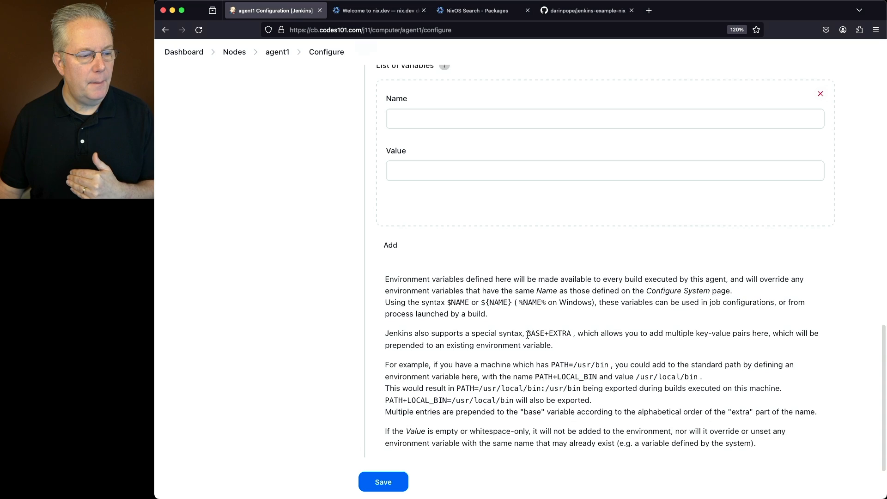
double_click(547, 333)
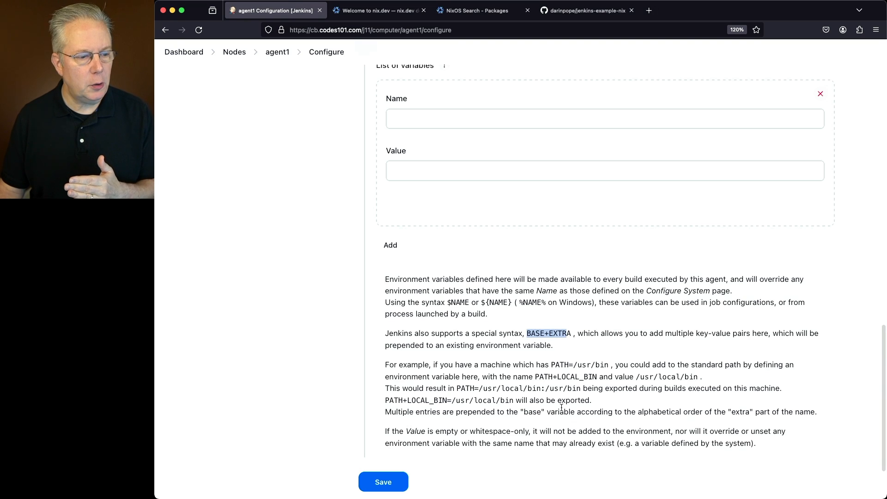
double_click(551, 377)
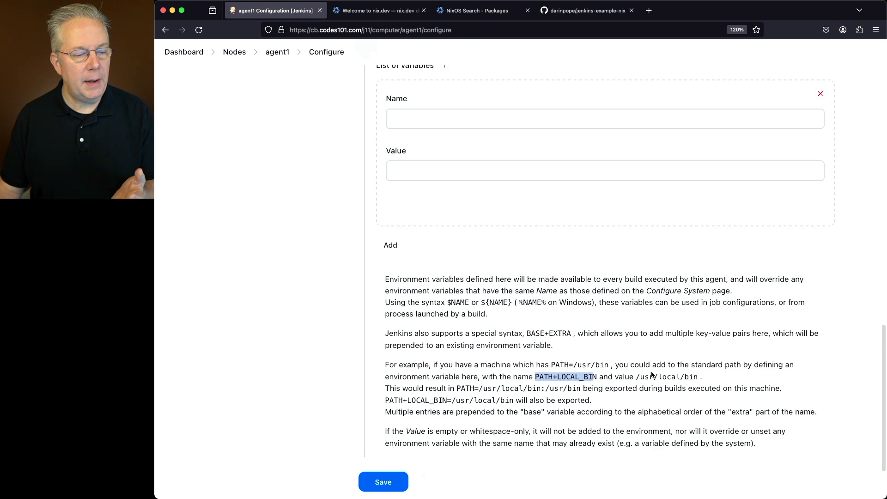
double_click(668, 377)
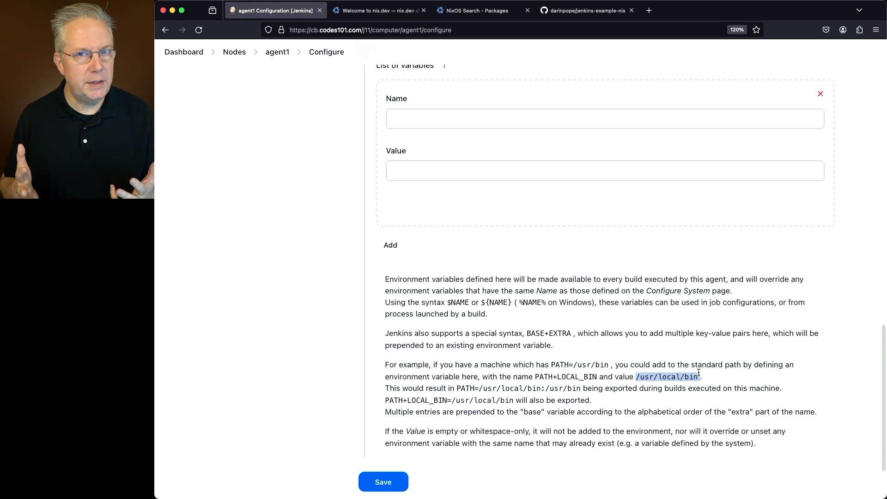
mouse_move(505, 259)
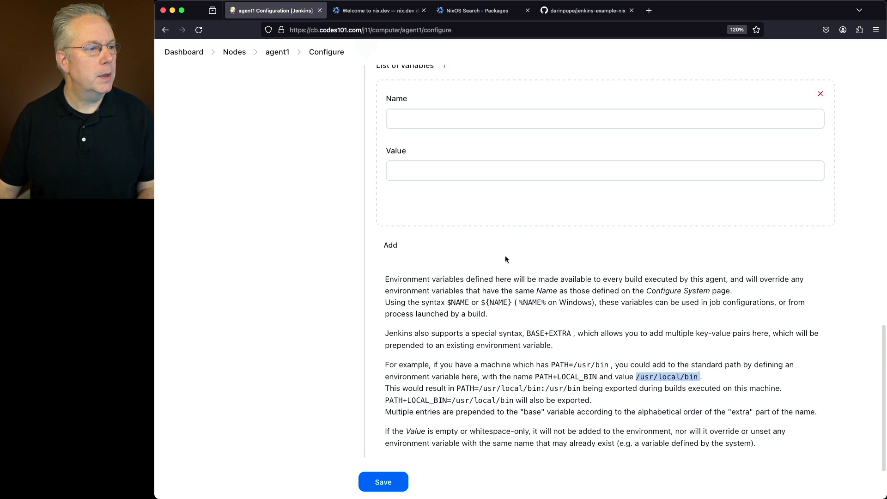
Set PATH+NIX_BIN to /home/vagrant/.nix-profile/bin and save agent1
text(PA)
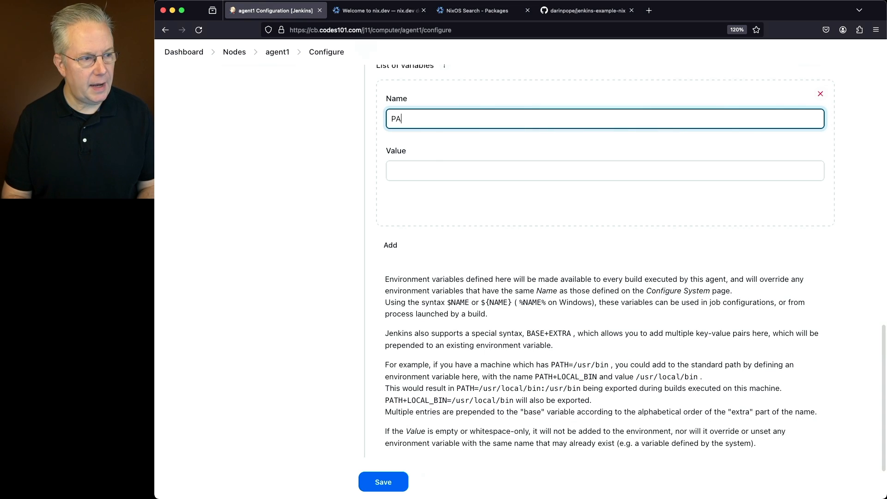
text(TH+)
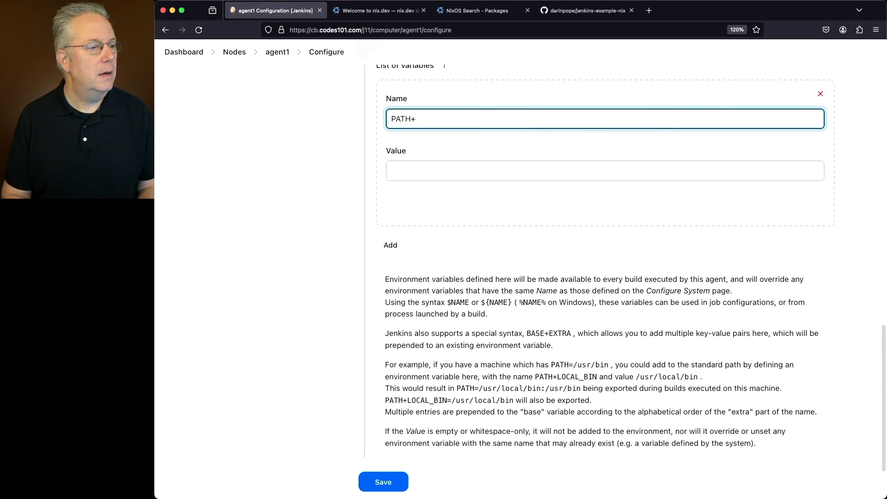
text(NIX_BIN)
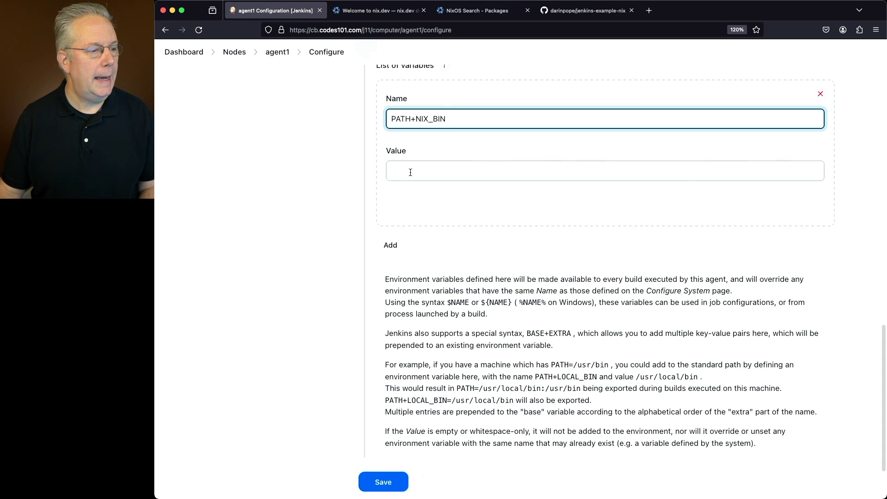
text(/home/vagrant/.nix-profile/bin)
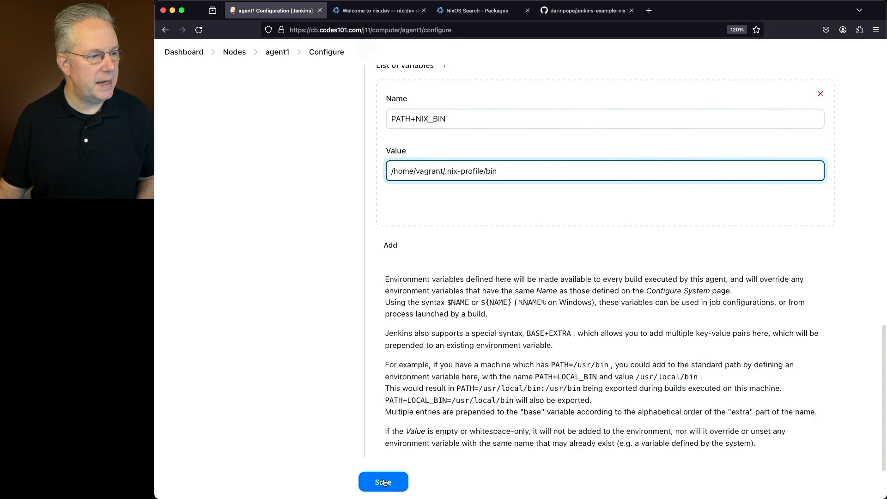
click(383, 481)
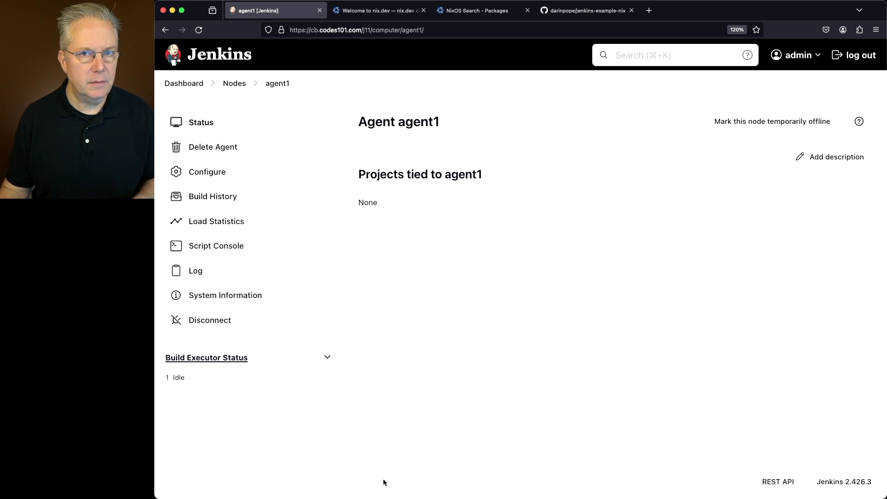
Run nix-example build #3 and scroll its console log showing kubectl SSL download errors
click(184, 83)
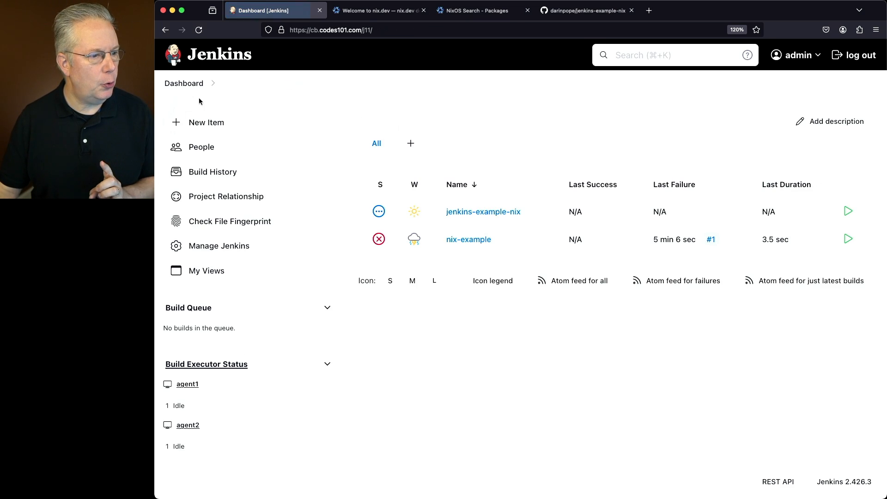
click(468, 239)
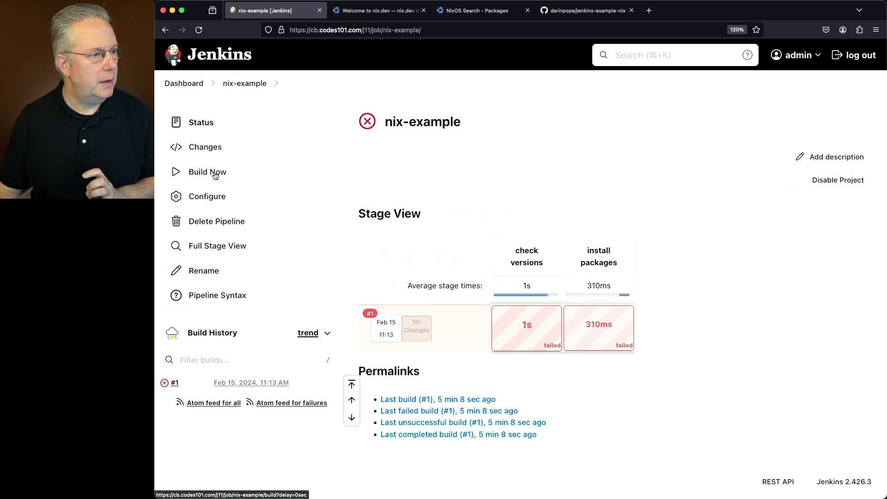
click(208, 171)
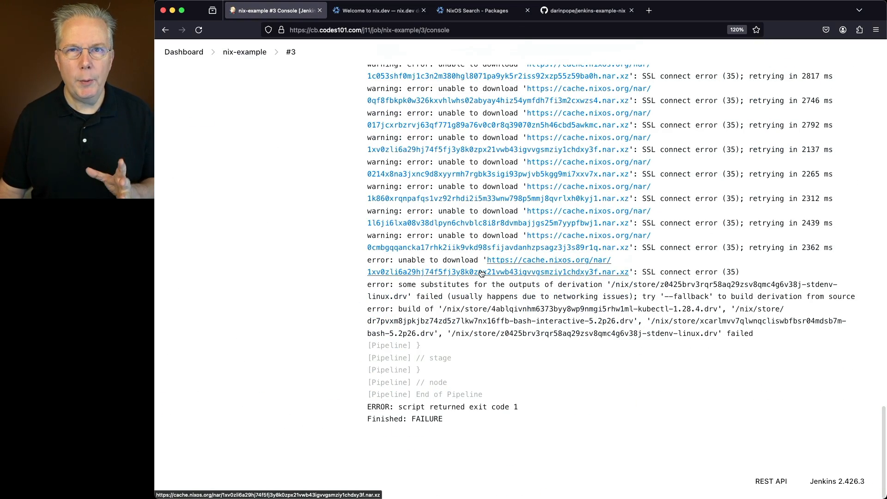
scroll(up, 3)
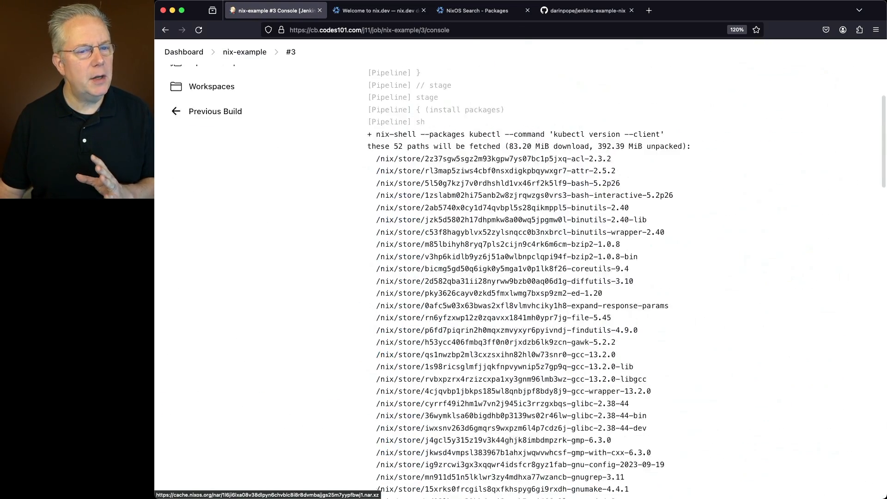
scroll(up, 3)
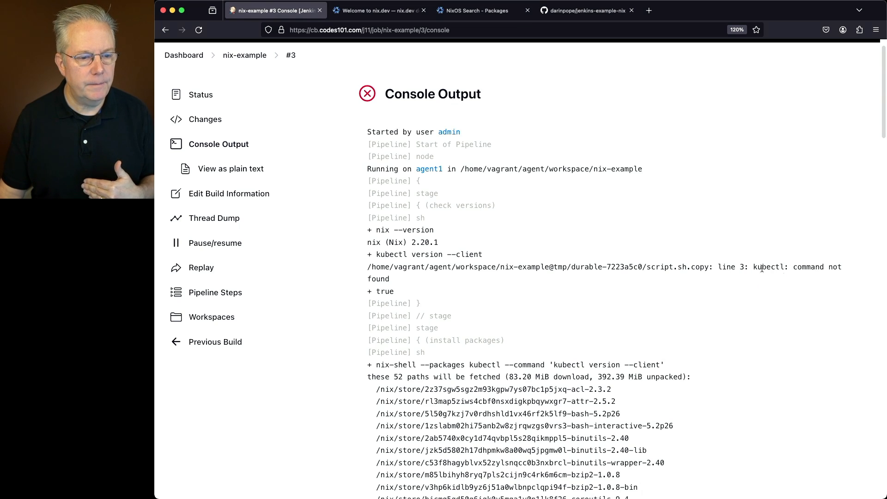
scroll(down, 3)
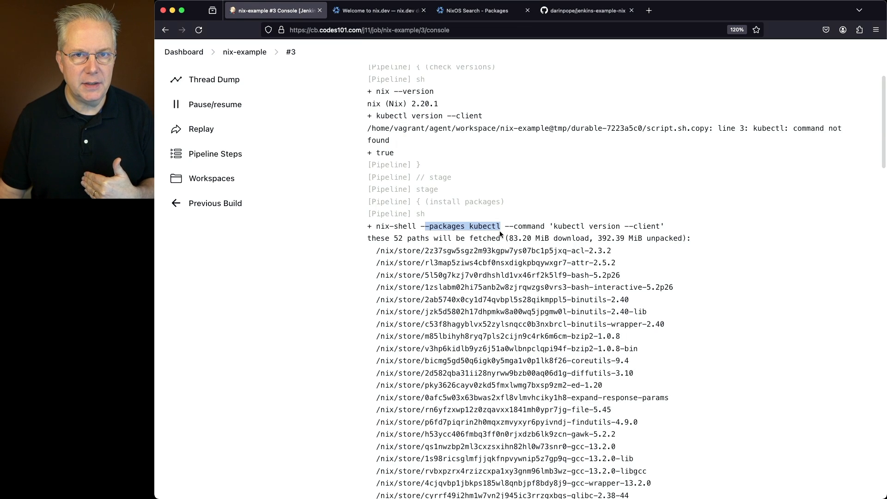
click(469, 10)
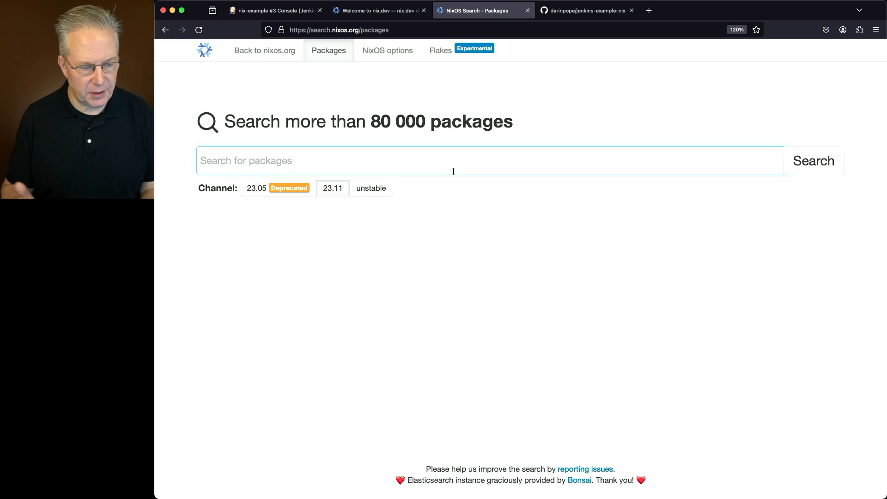
Search NixOS packages for kubectl and view its 1.28.4 nix-shell -p kubectl instructions
text(kube)
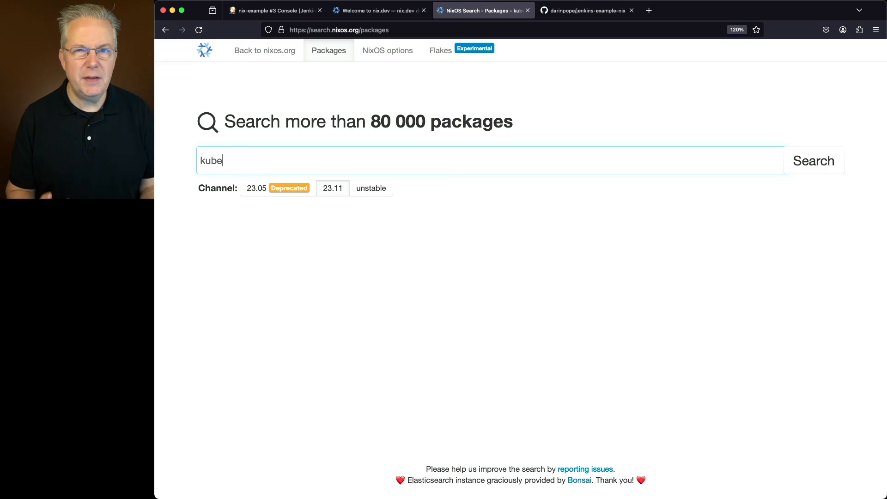
text(ctl)
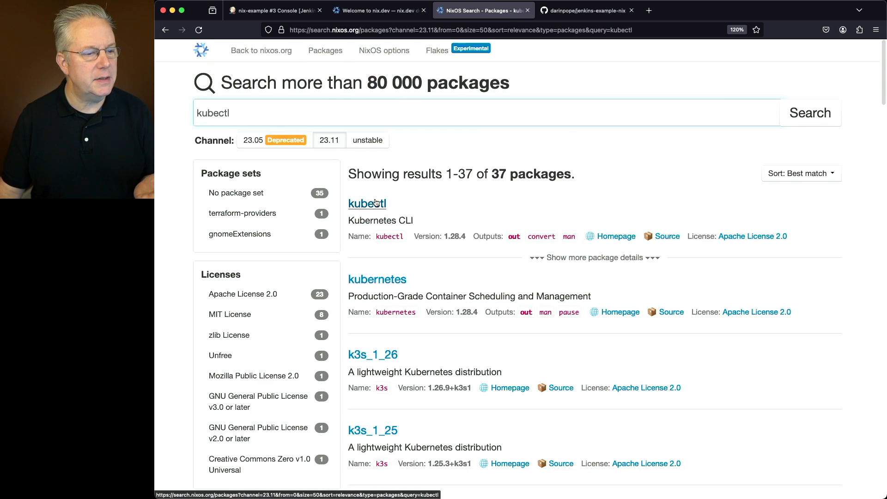
click(594, 257)
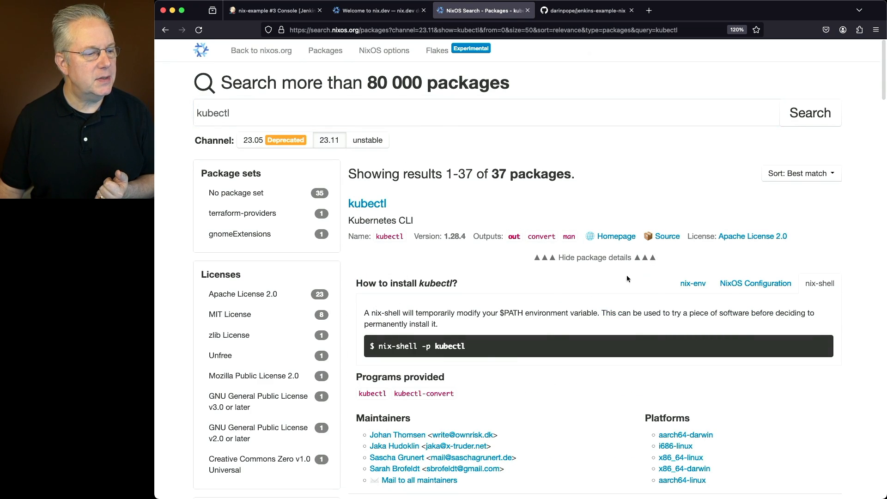
scroll(down, 3)
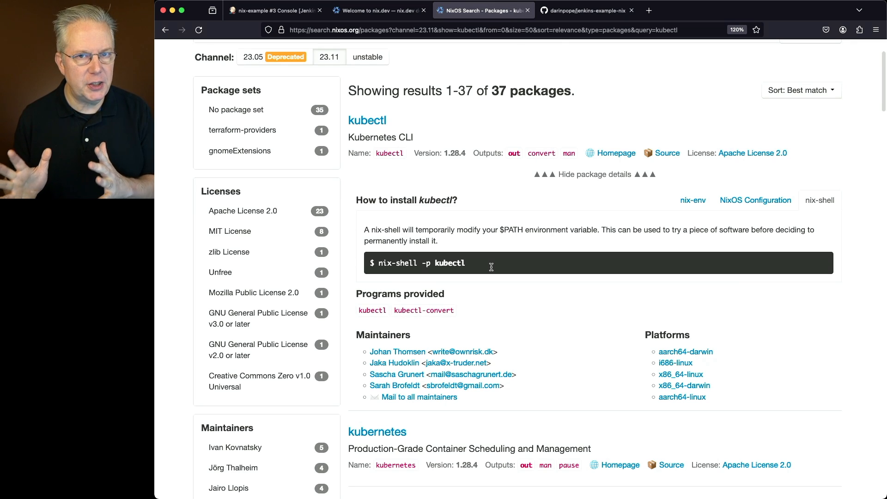
click(275, 10)
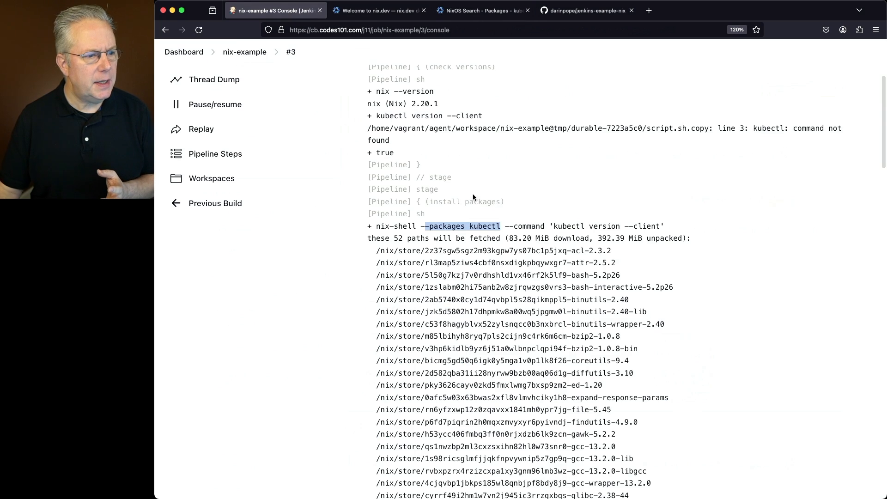
scroll(down, 3)
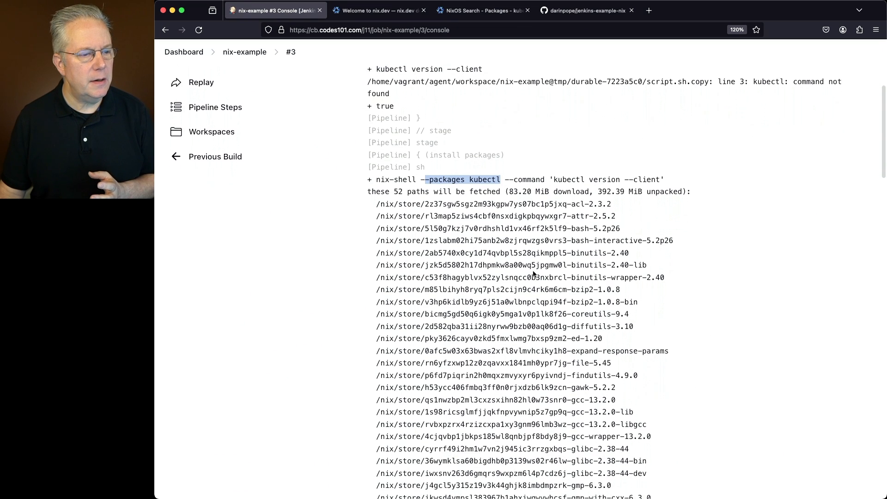
scroll(down, 3)
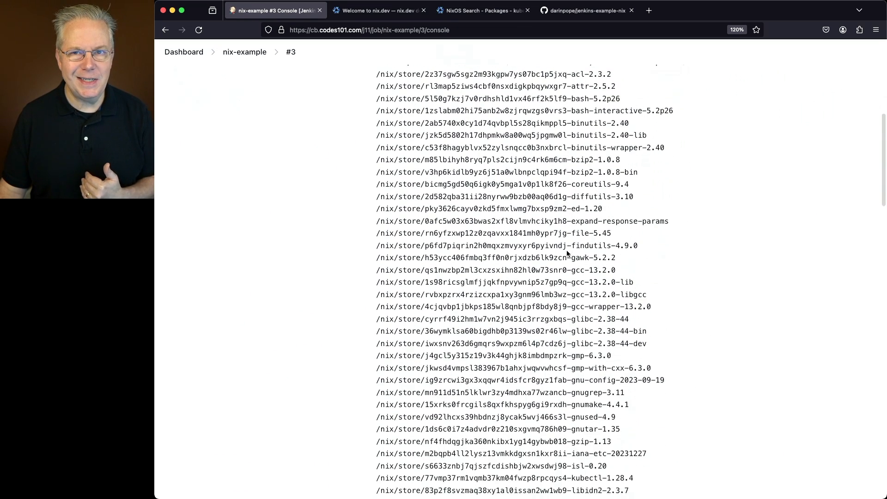
scroll(down, 3)
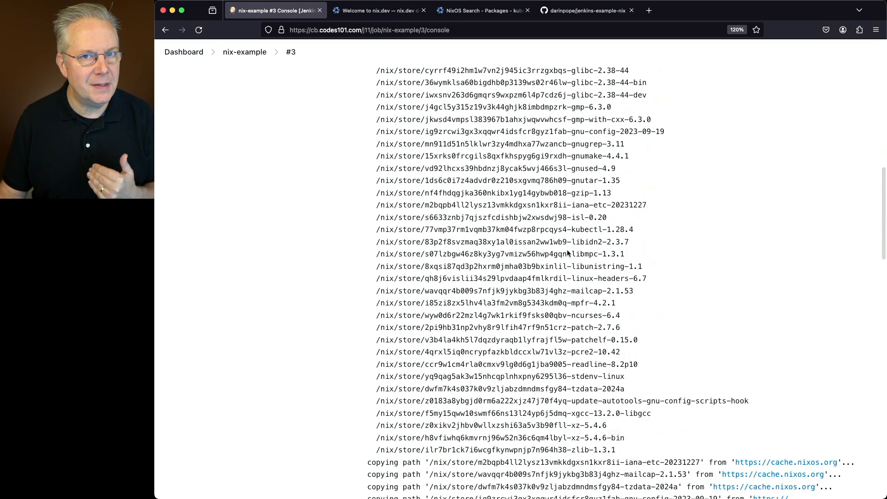
scroll(down, 3)
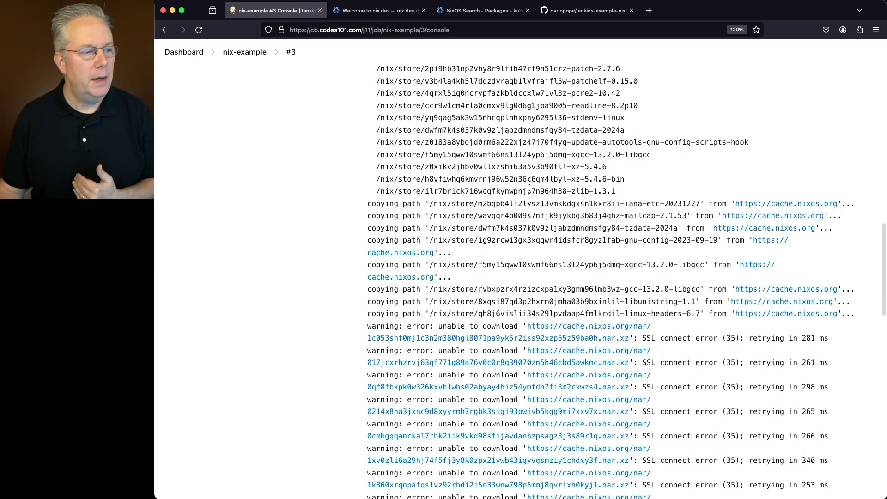
scroll(down, 3)
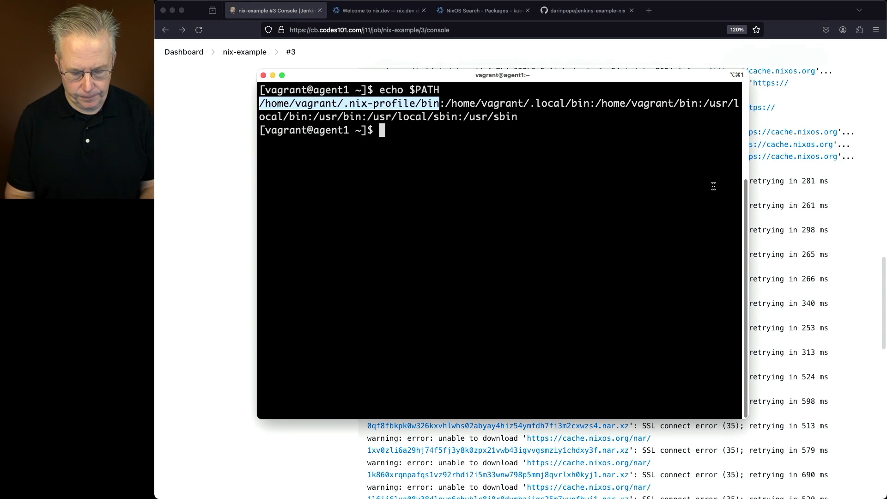
Echo $NIX_SSL_CERT_FILE on agent1 and select the printed /etc/ssl/certs/ca-bundle.crt path
text(echo $N)
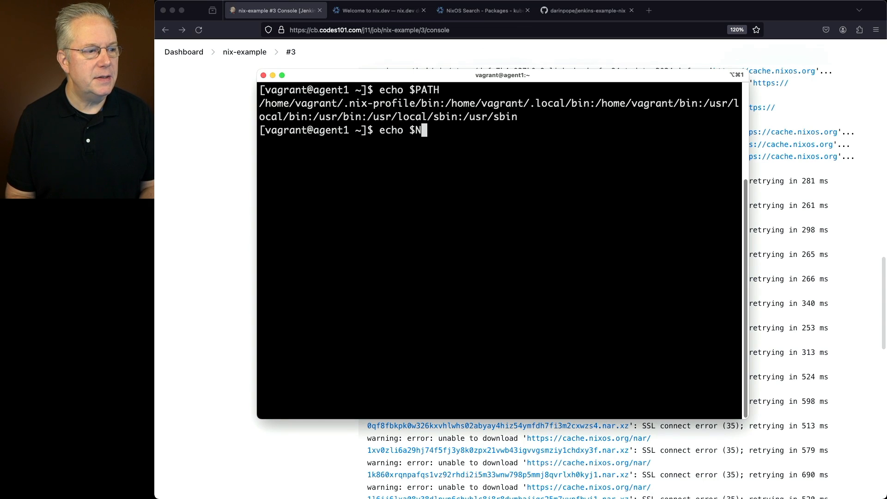
text(IX_SSL_)
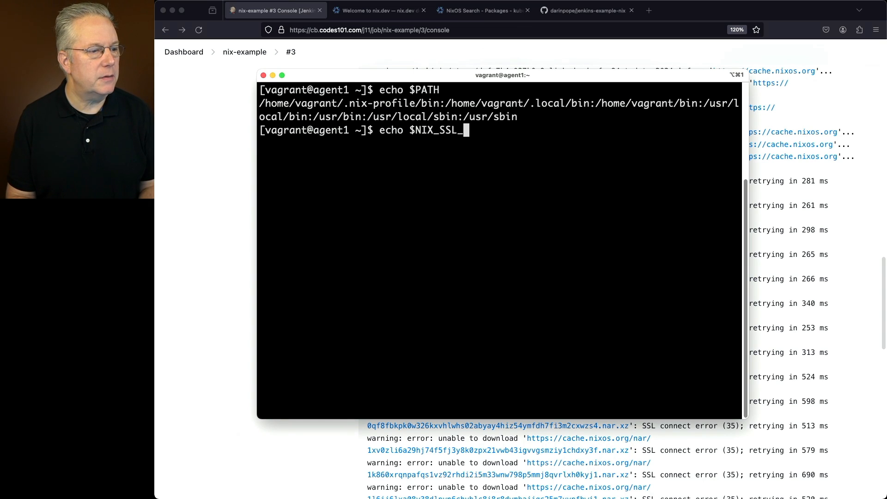
text(CERT_FILE)
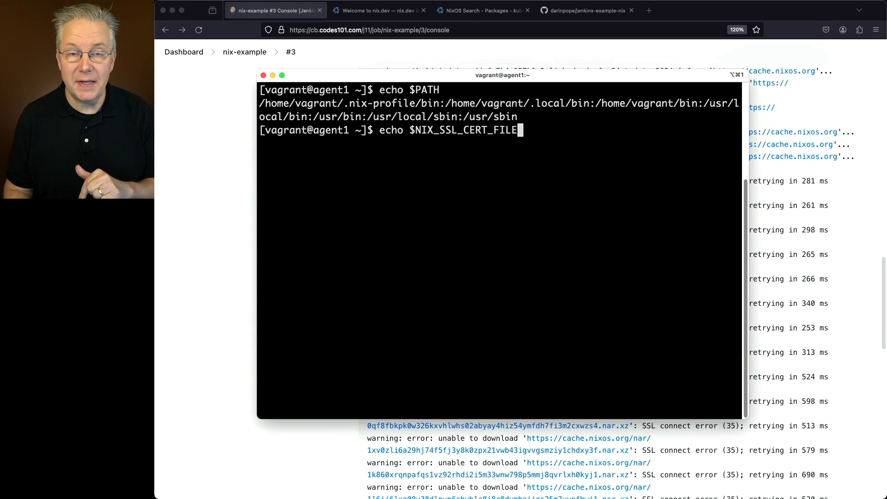
key(Return)
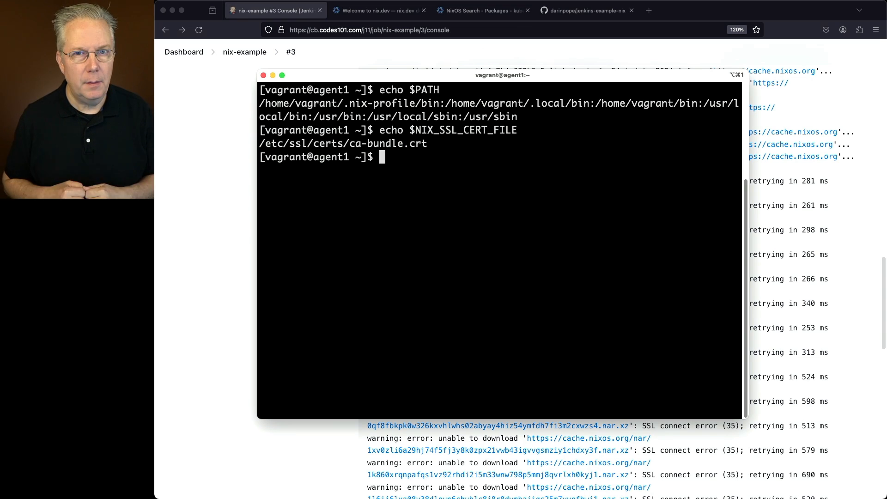
mouse_move(378, 153)
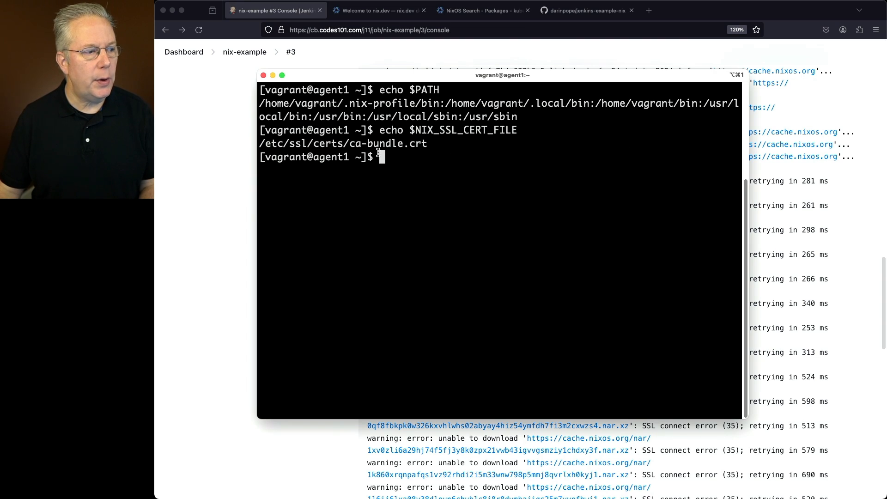
double_click(342, 144)
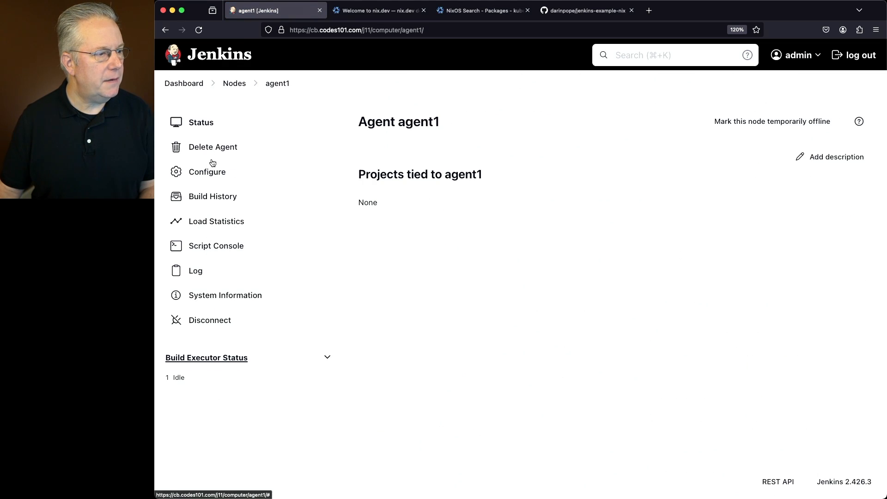
Add NIX_SSL_CERT_FILE = /etc/ssl/certs/ca-bundle.crt to agent1's environment variables and save
click(207, 171)
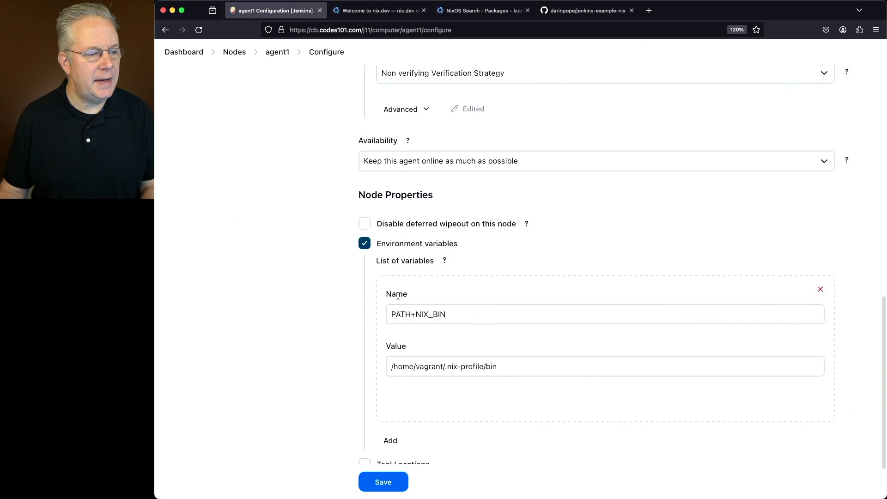
click(390, 440)
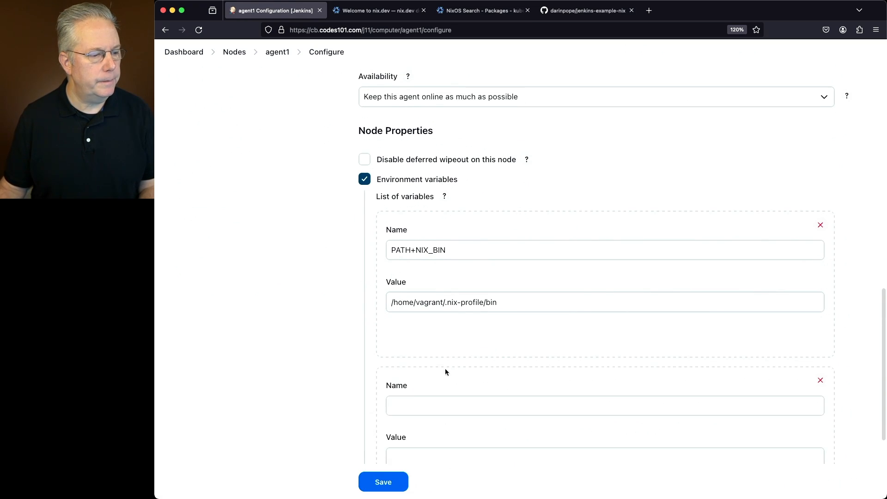
text(/etc/ssl/certs/ca-bundle.crt)
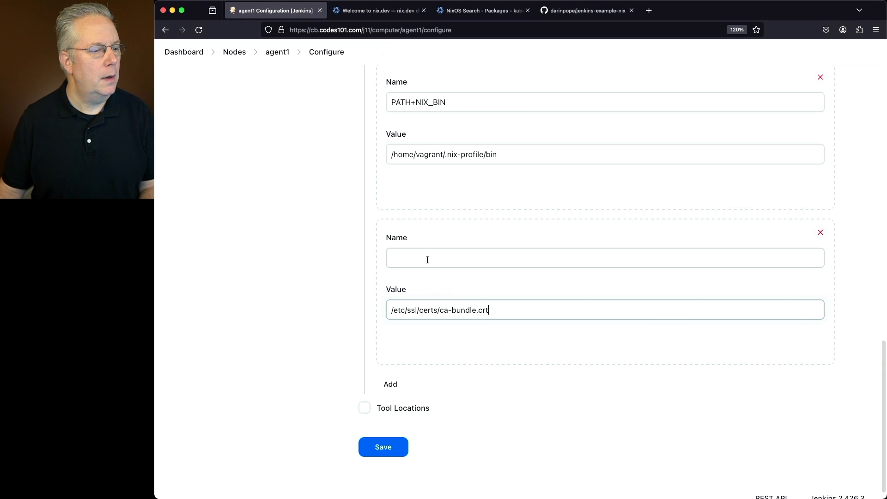
text(NIX_SSL_CERT_FILE)
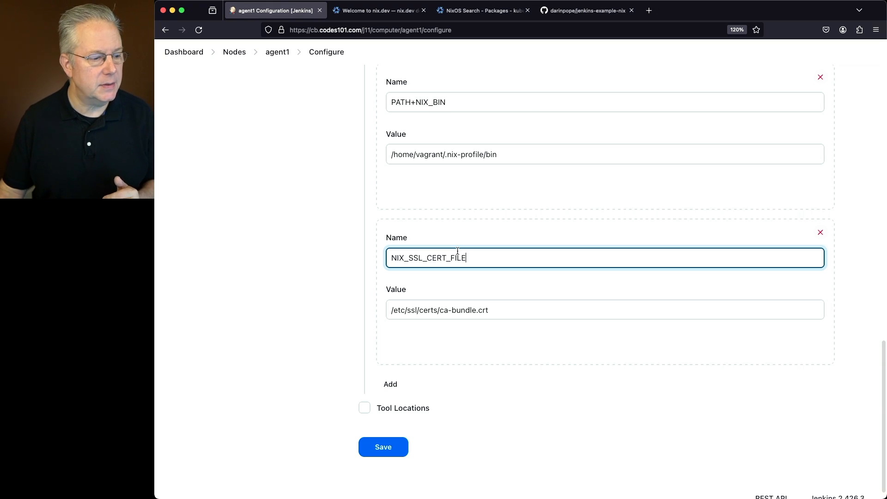
click(383, 446)
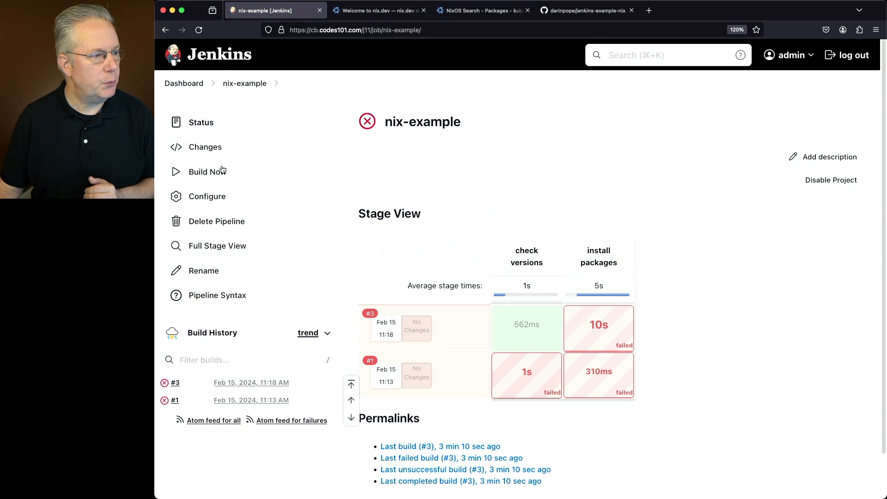
Run build #4 and review its console, noting the 83.20 MiB kubectl download
click(206, 171)
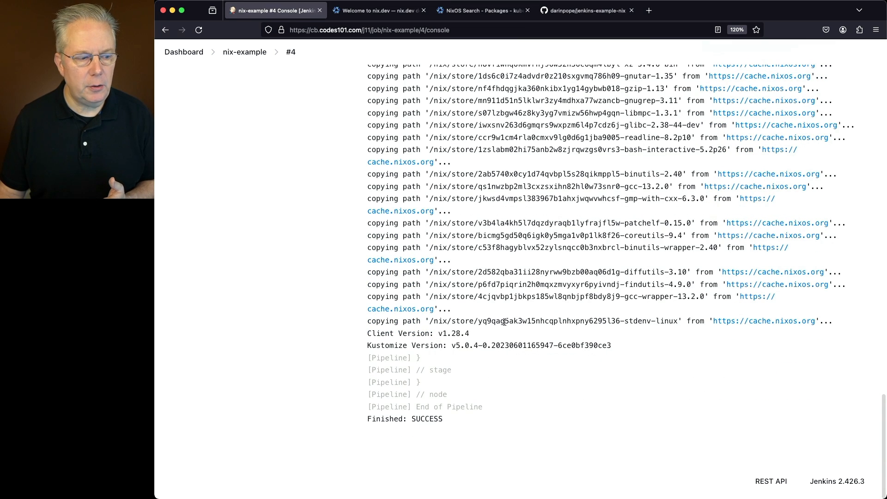
mouse_move(453, 422)
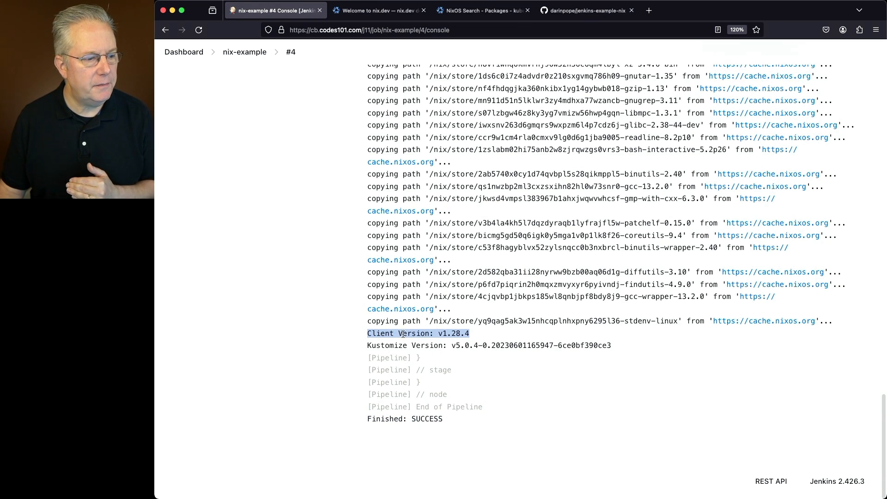
scroll(up, 3)
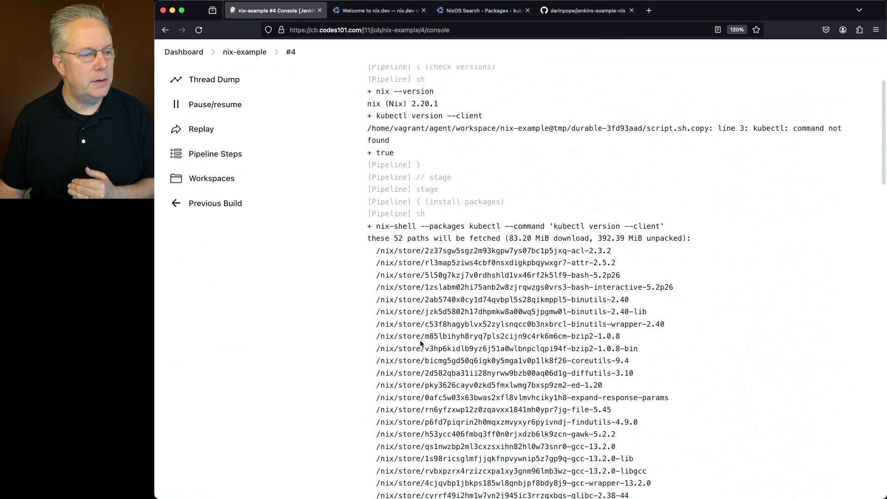
scroll(down, 3)
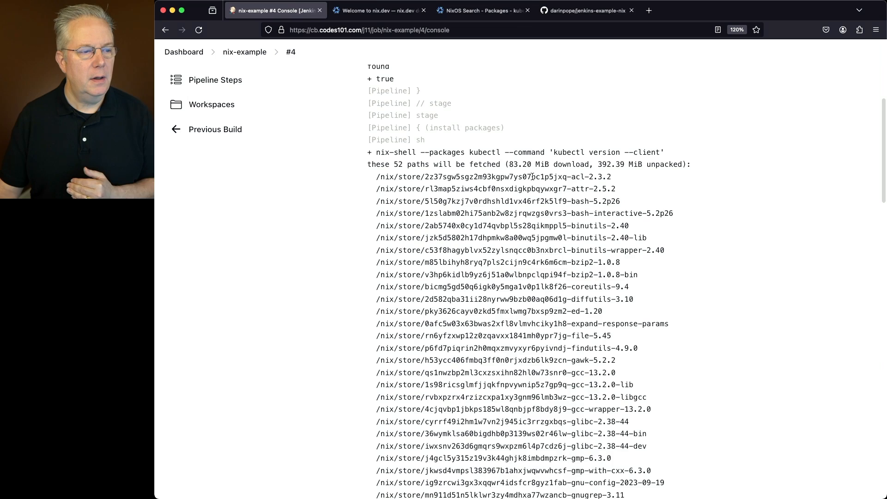
double_click(515, 164)
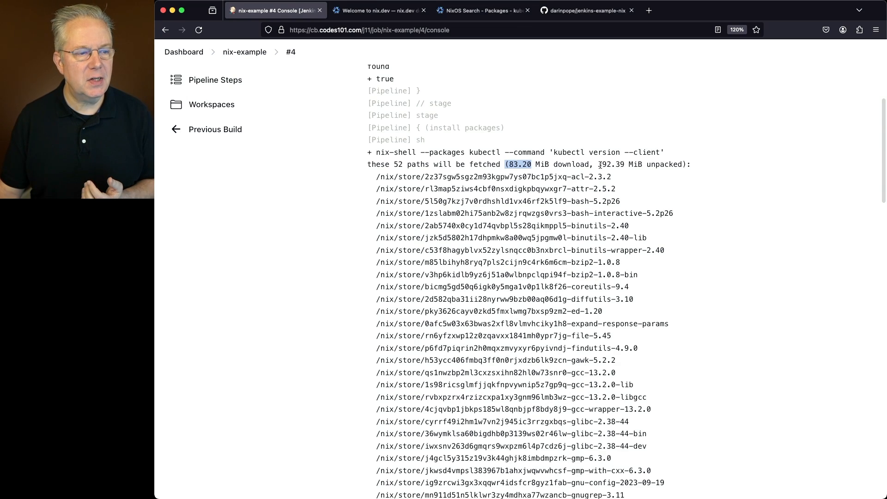
scroll(down, 3)
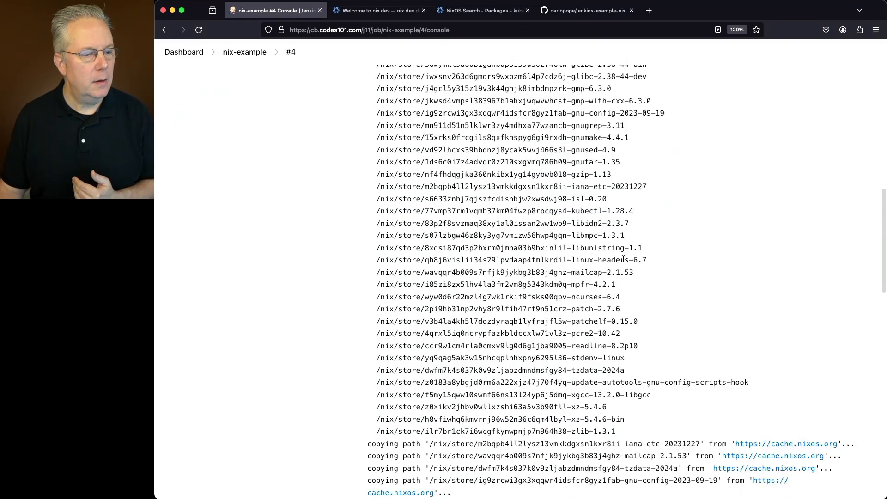
scroll(down, 3)
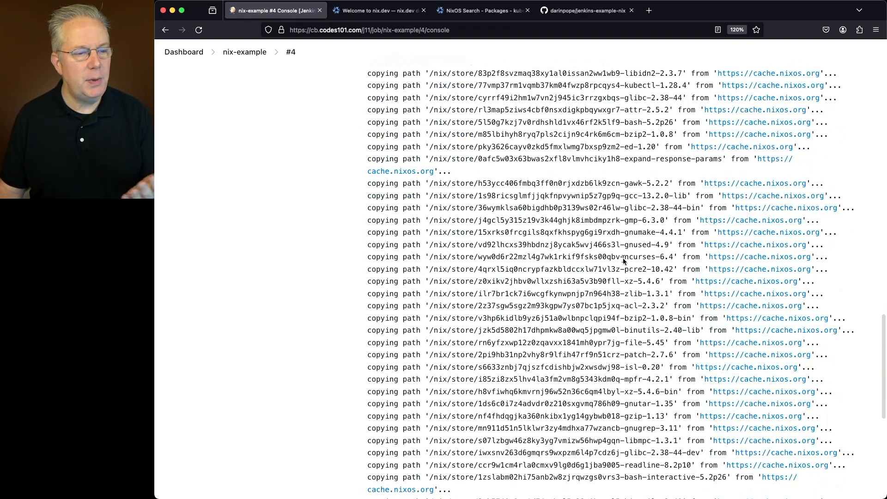
scroll(down, 3)
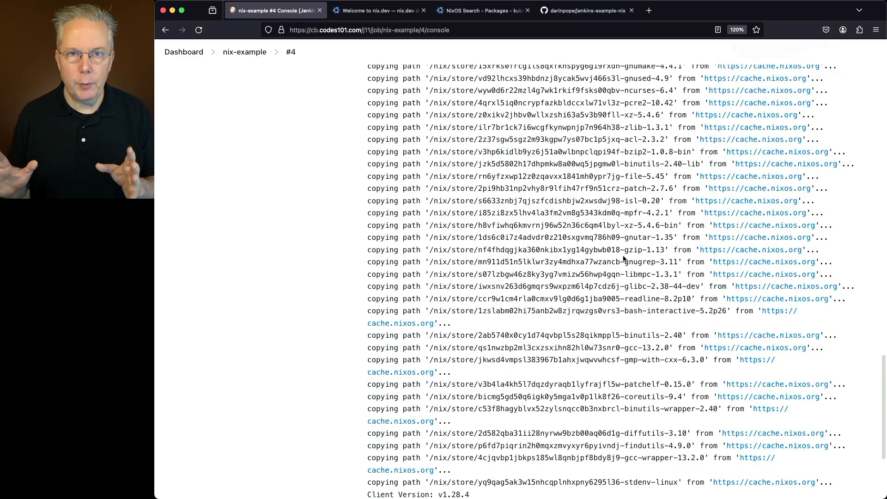
scroll(down, 3)
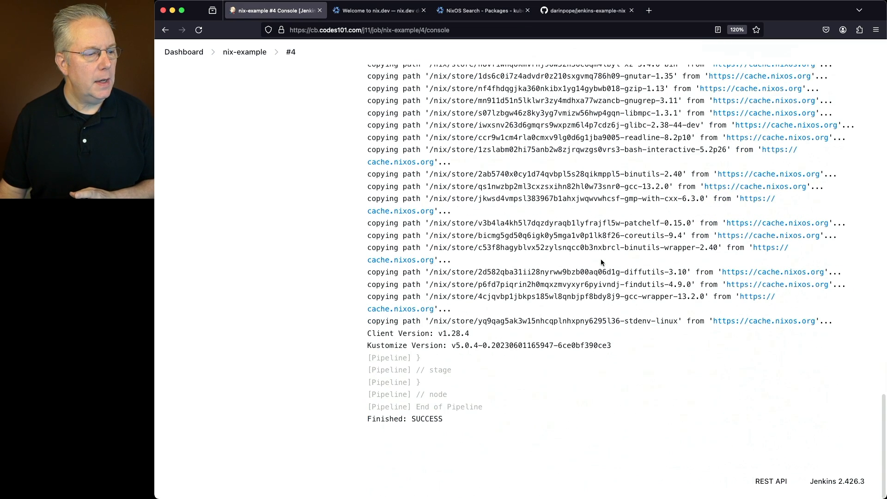
mouse_move(349, 137)
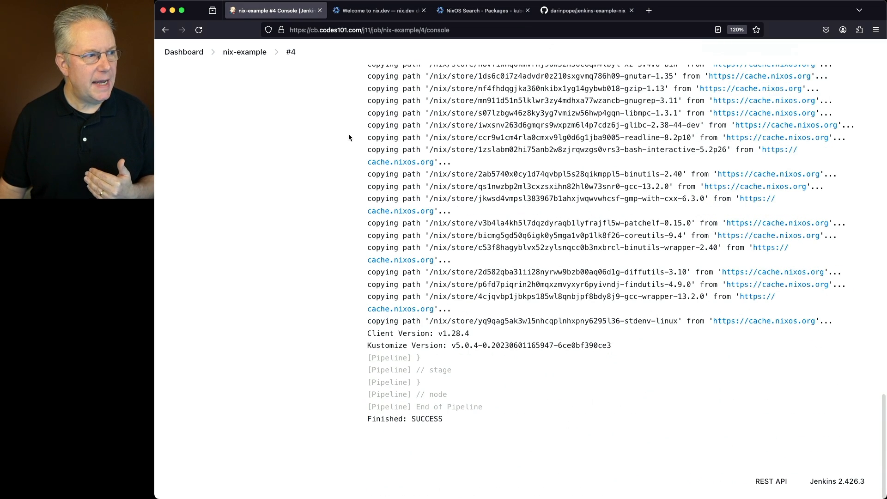
click(244, 83)
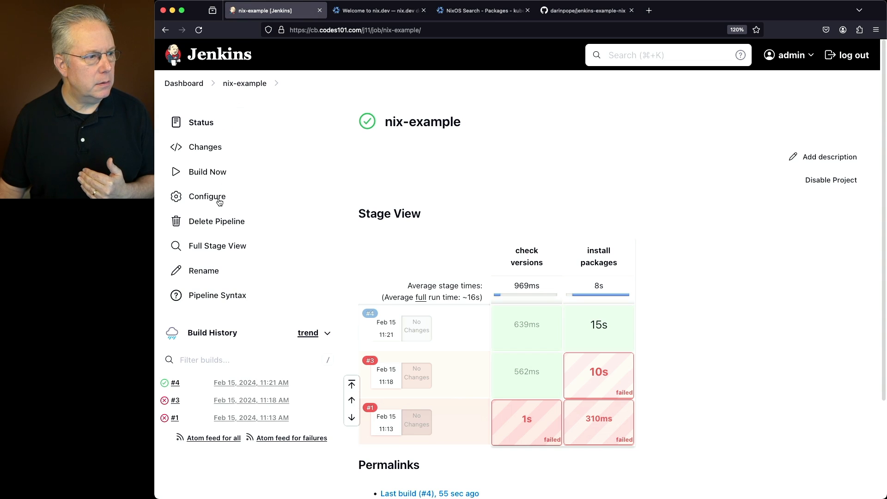
Review the nix-example pipeline script with its check versions and install packages stages
click(206, 196)
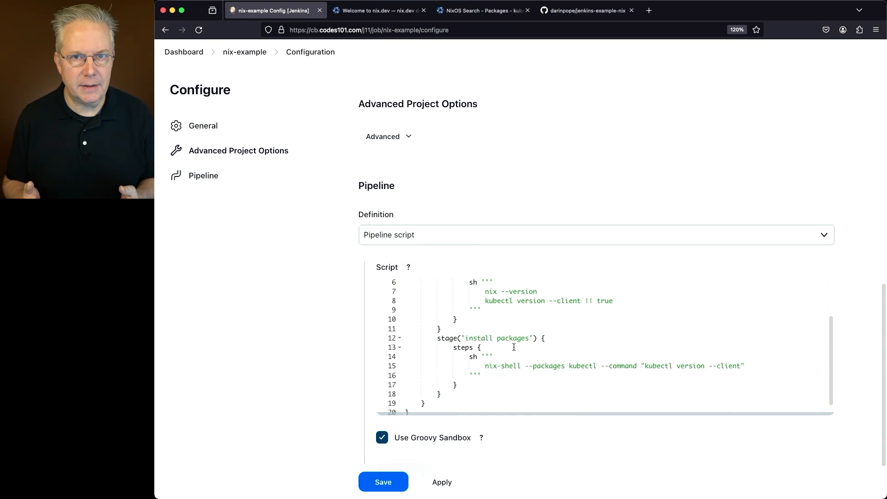
mouse_move(512, 223)
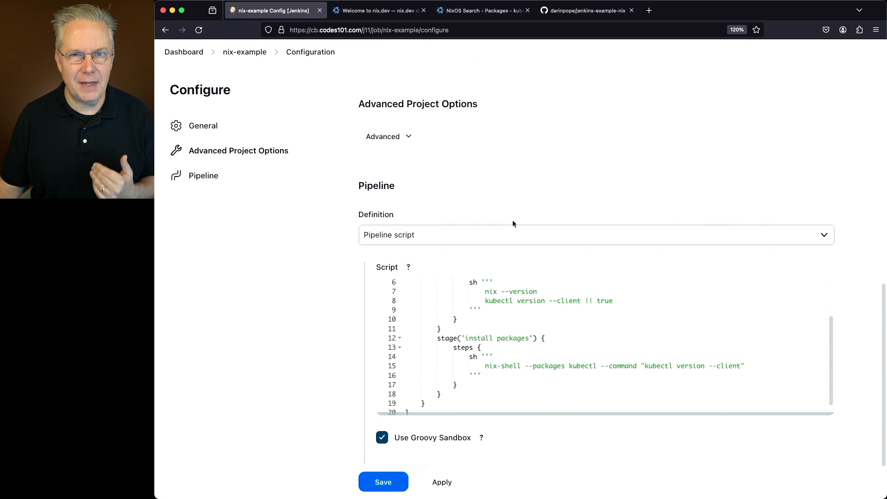
click(586, 10)
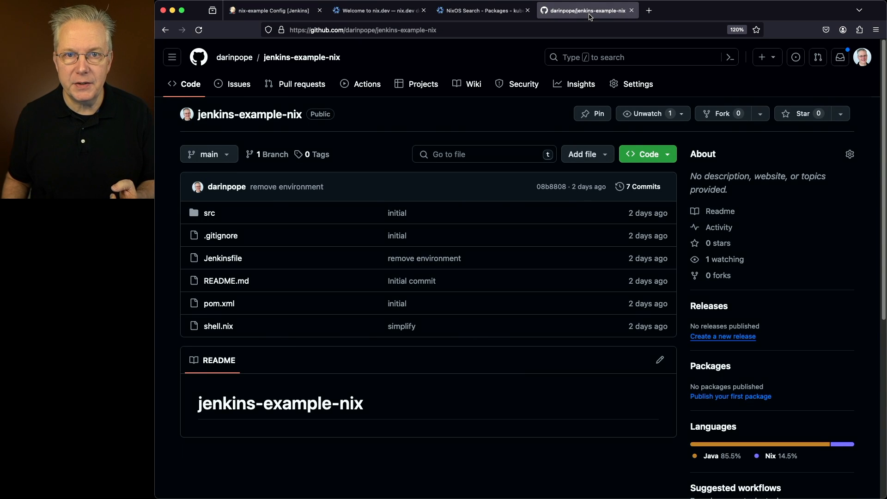
mouse_move(446, 289)
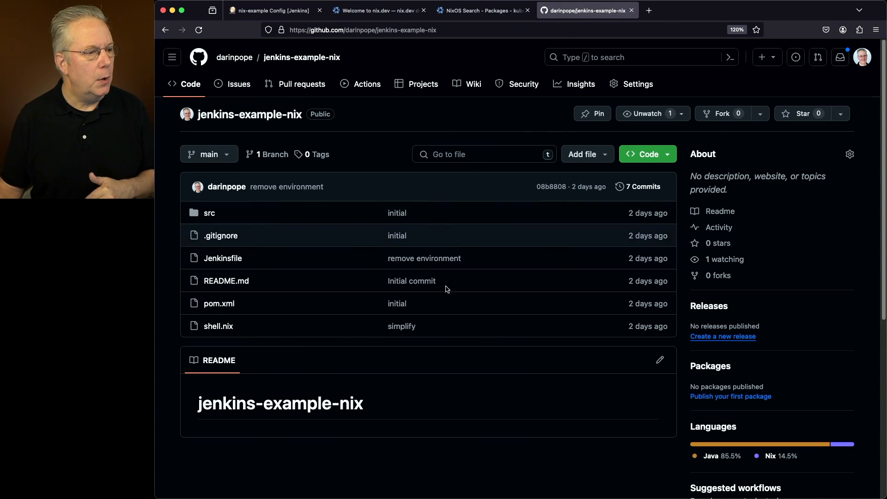
mouse_move(457, 293)
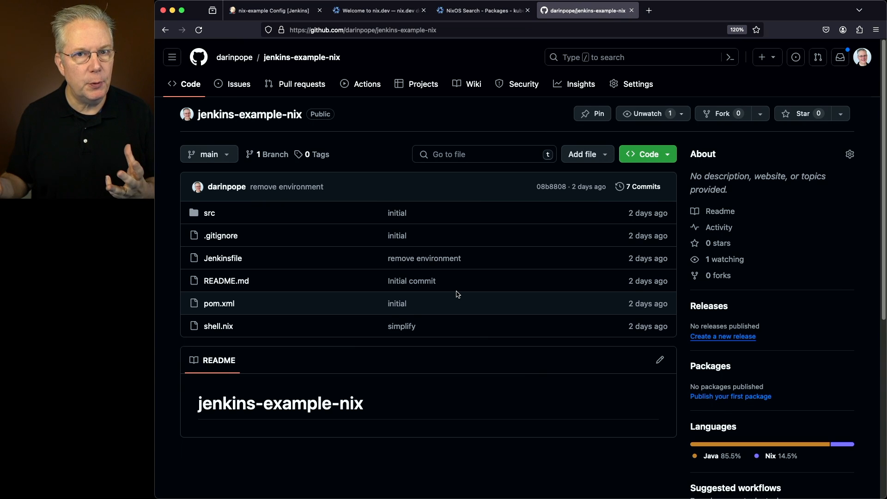
mouse_move(515, 370)
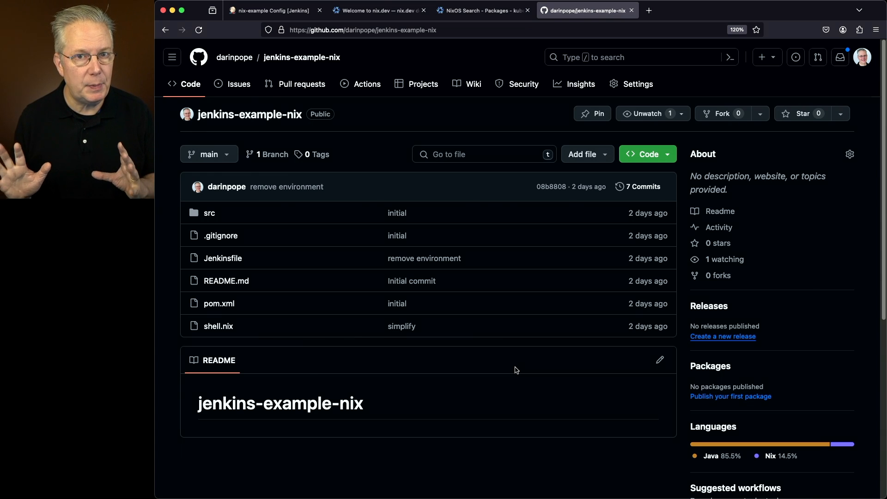
mouse_move(276, 353)
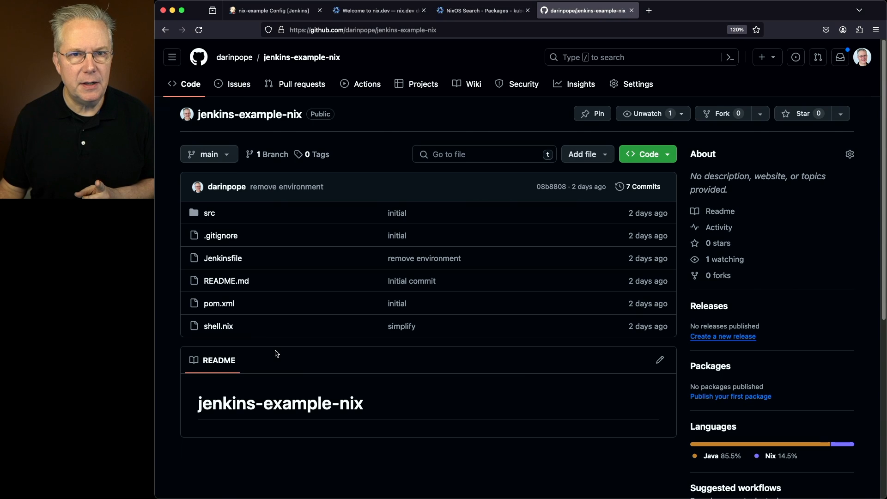
mouse_move(218, 326)
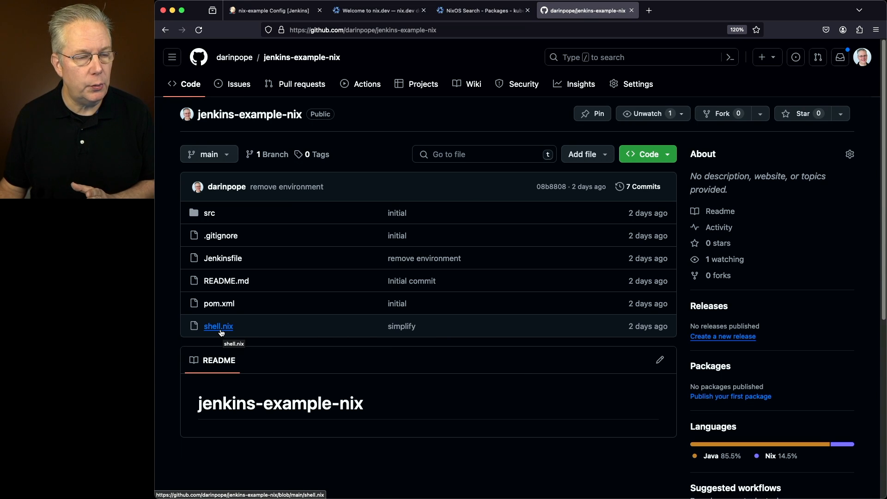
View shell.nix declaring maven, hugo and gh as build inputs, glancing at NixOS Search
click(218, 325)
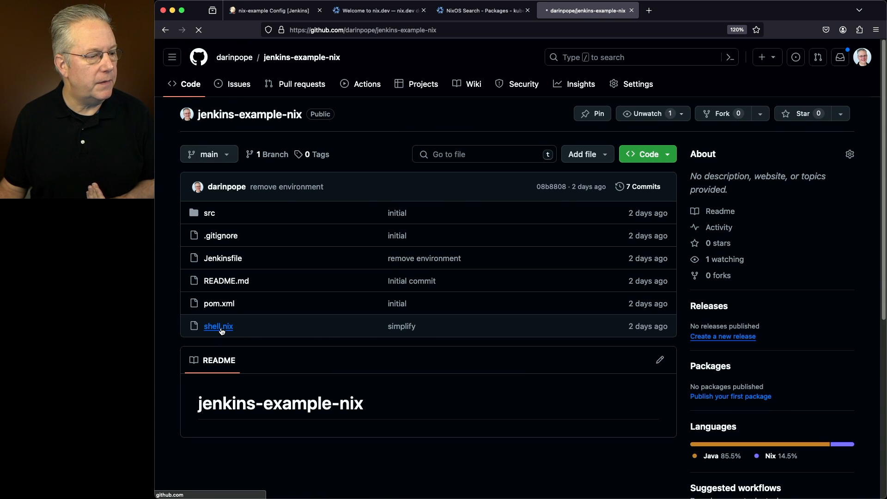
click(217, 325)
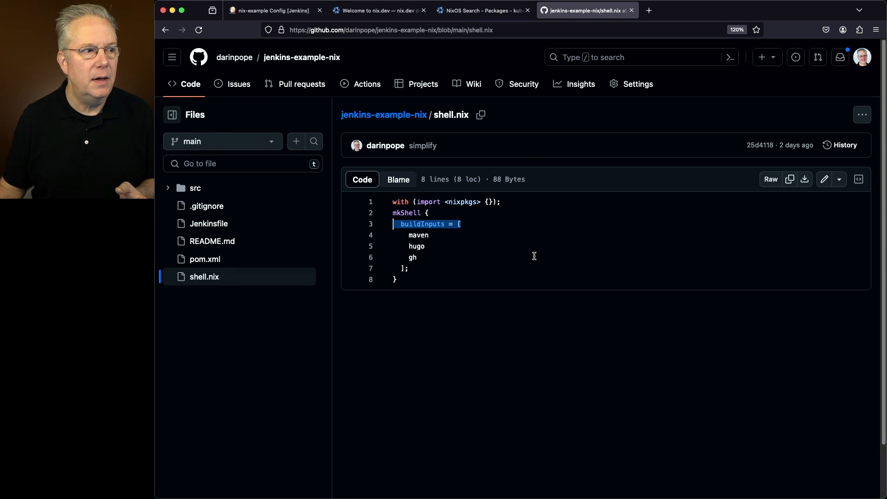
click(482, 10)
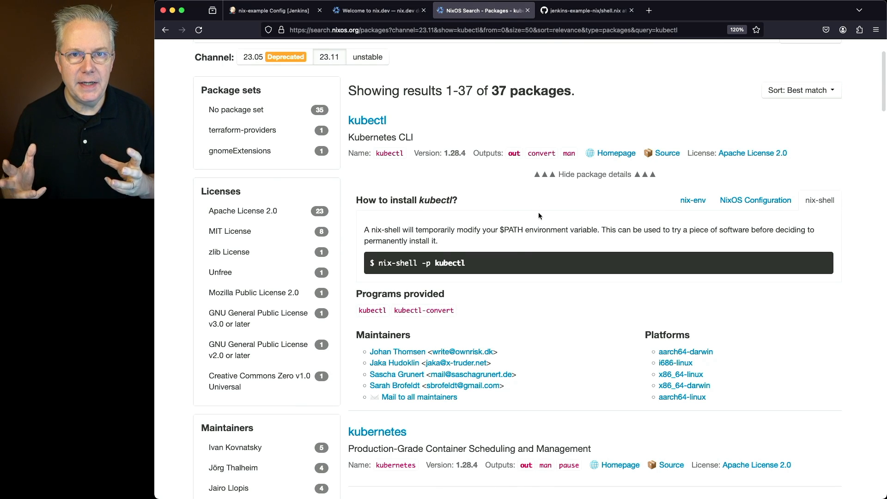
click(587, 10)
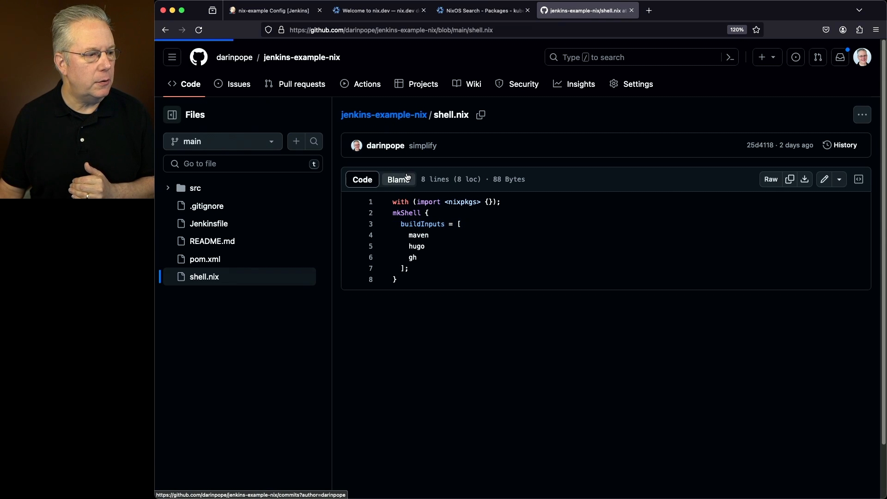
Review the Jenkinsfile's build, hugo and gh nix-shell stages, highlighting mvn clean install
click(301, 56)
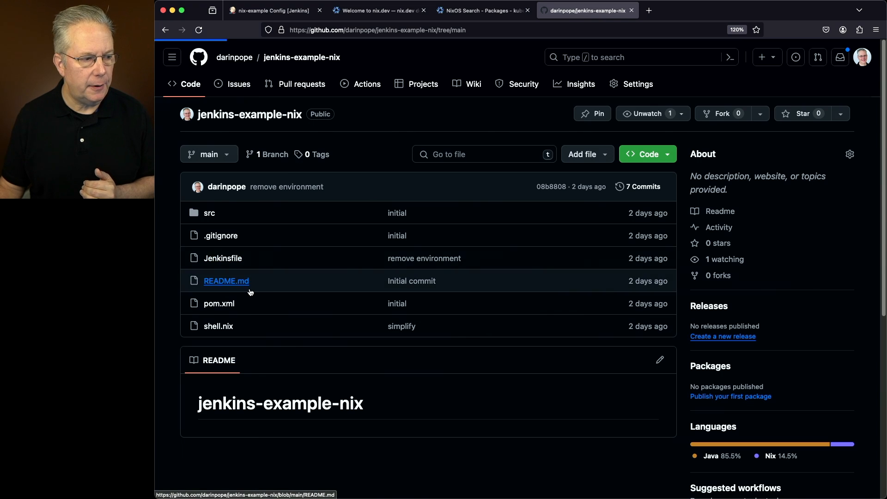
click(223, 258)
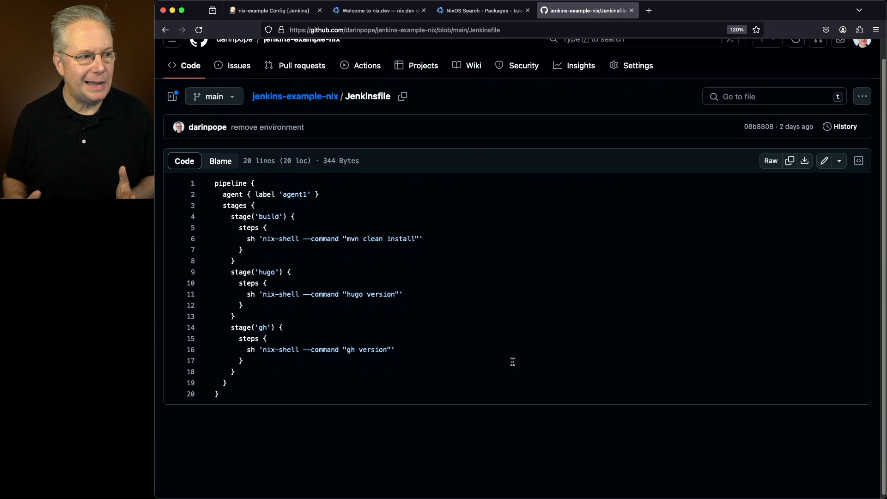
mouse_move(426, 302)
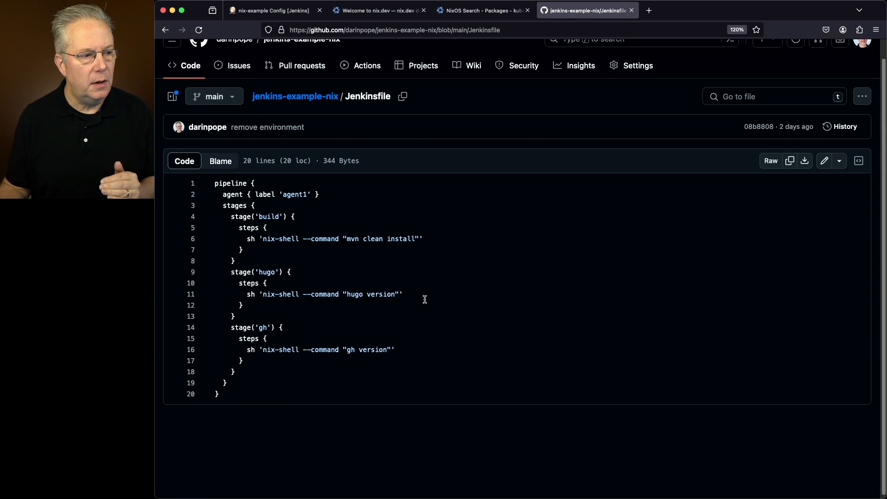
double_click(379, 238)
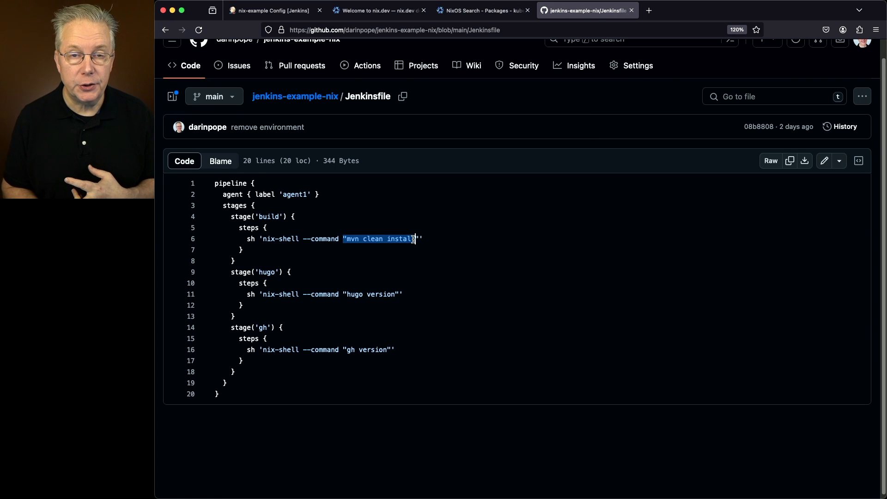
mouse_move(348, 293)
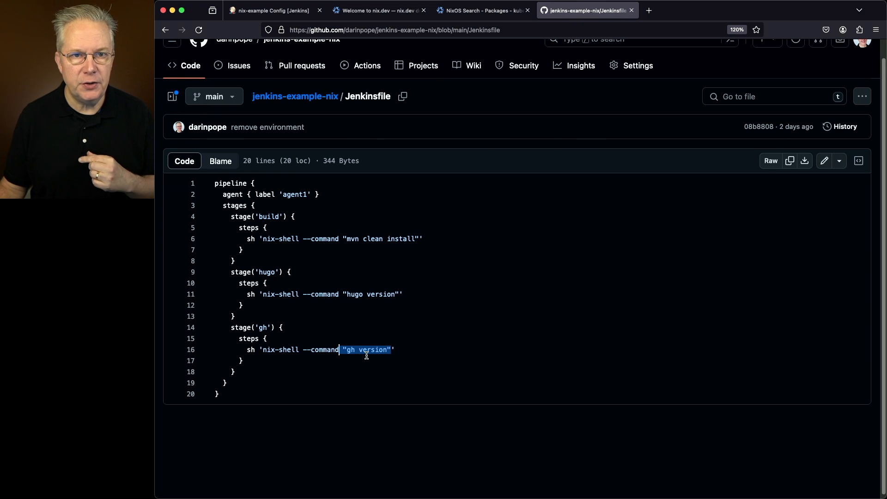
click(272, 10)
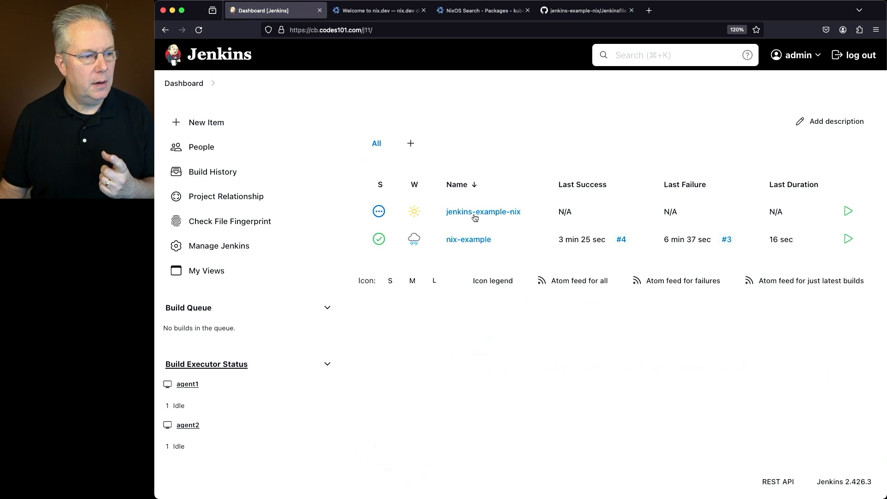
Start build #1 of jenkins-example-nix and view its successful console log
click(482, 212)
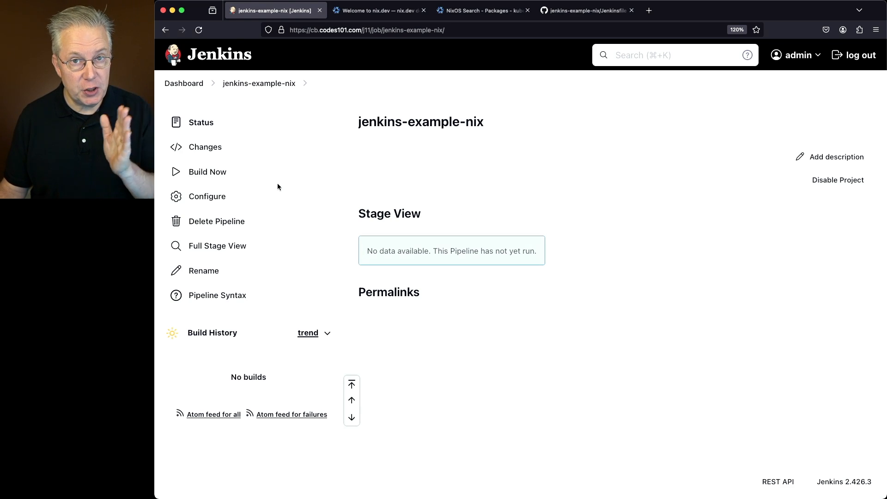
mouse_move(207, 171)
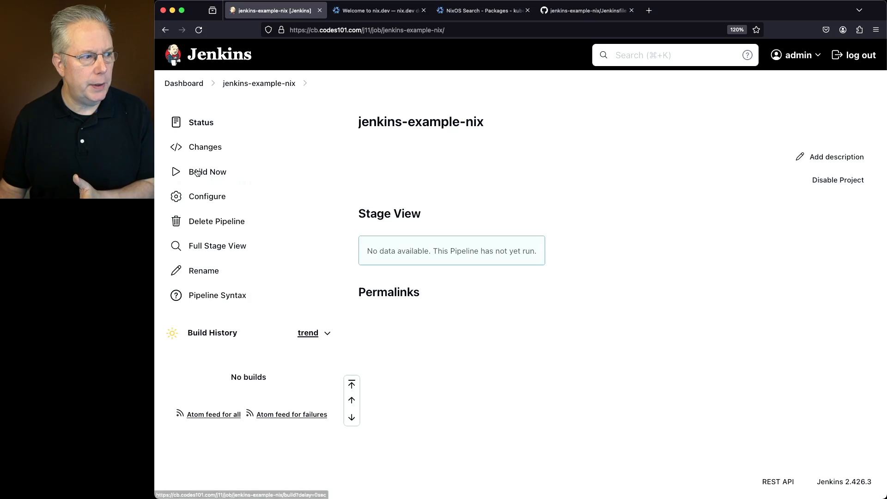
click(207, 172)
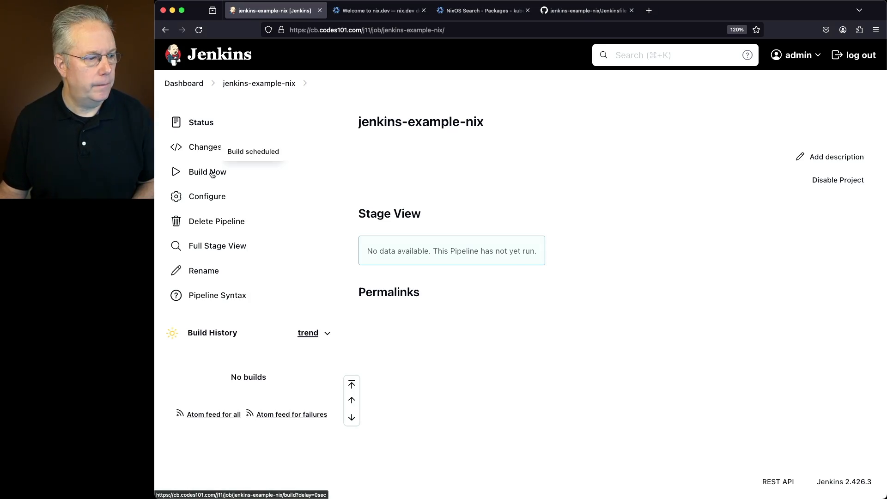
click(207, 171)
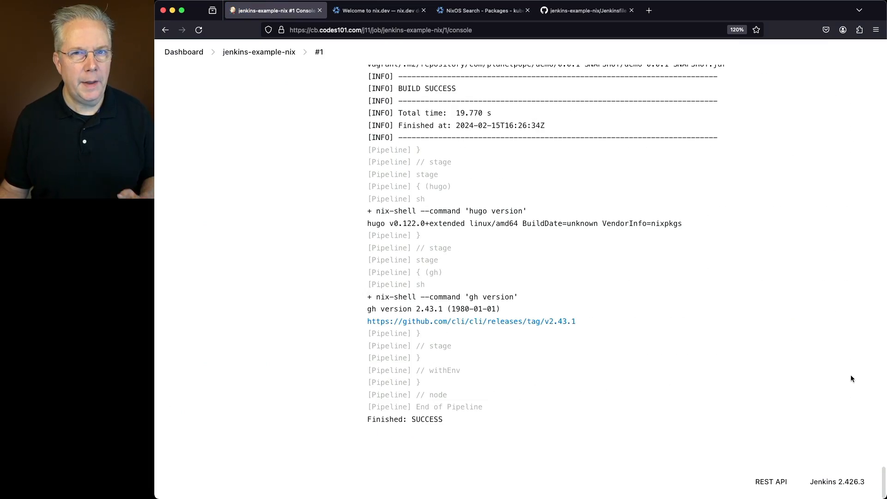
mouse_move(856, 436)
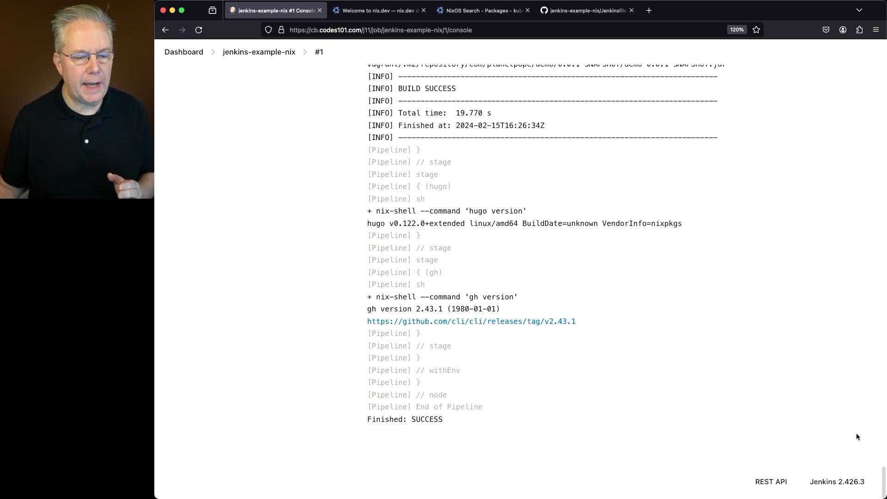
scroll(up, 3)
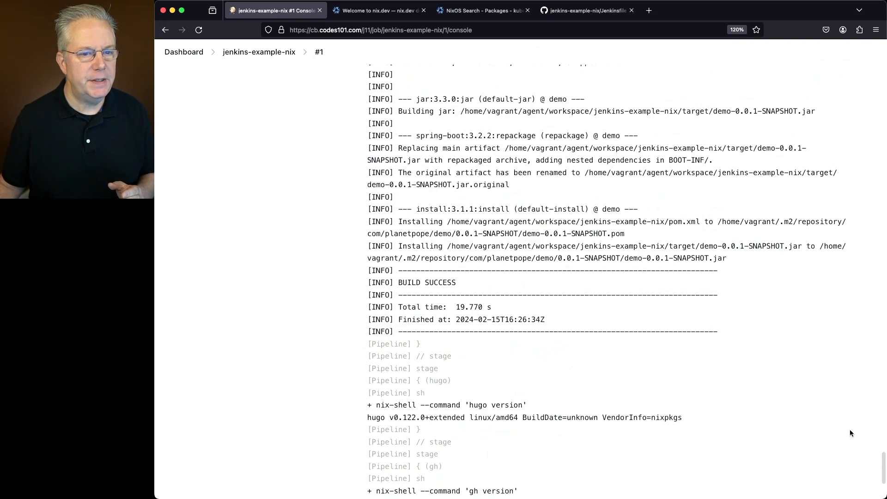
scroll(up, 3)
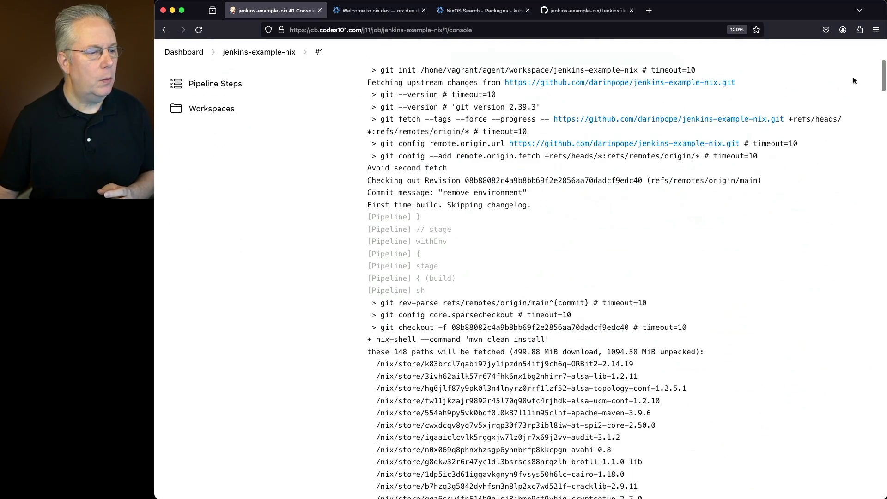
scroll(down, 3)
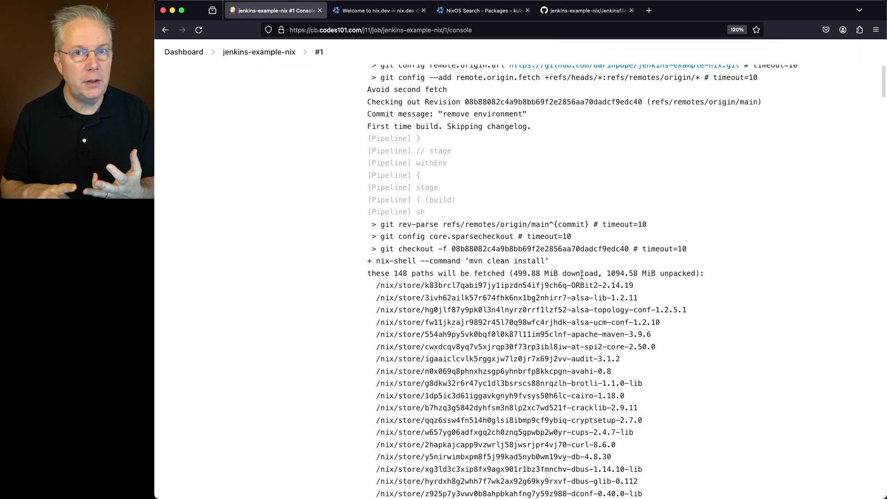
scroll(down, 3)
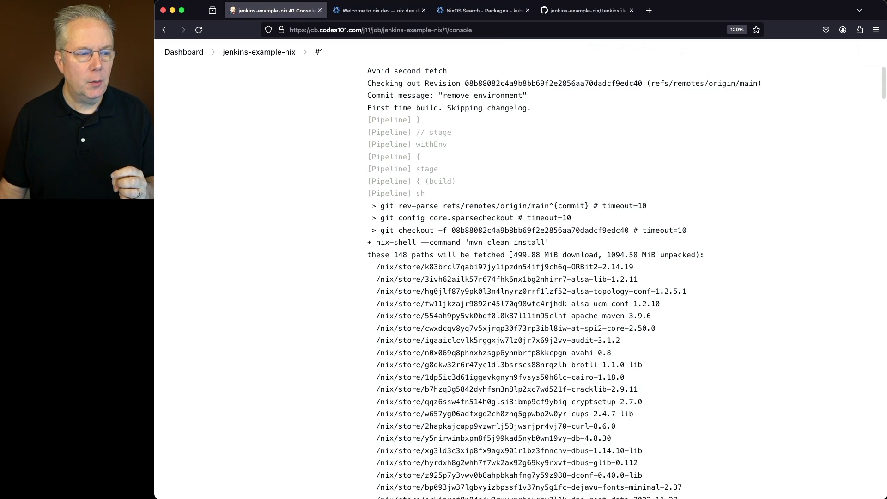
double_click(529, 254)
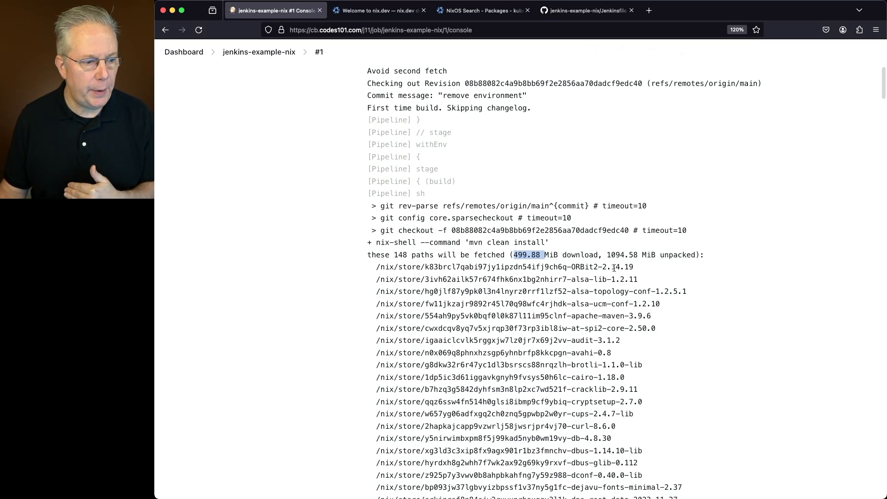
scroll(down, 3)
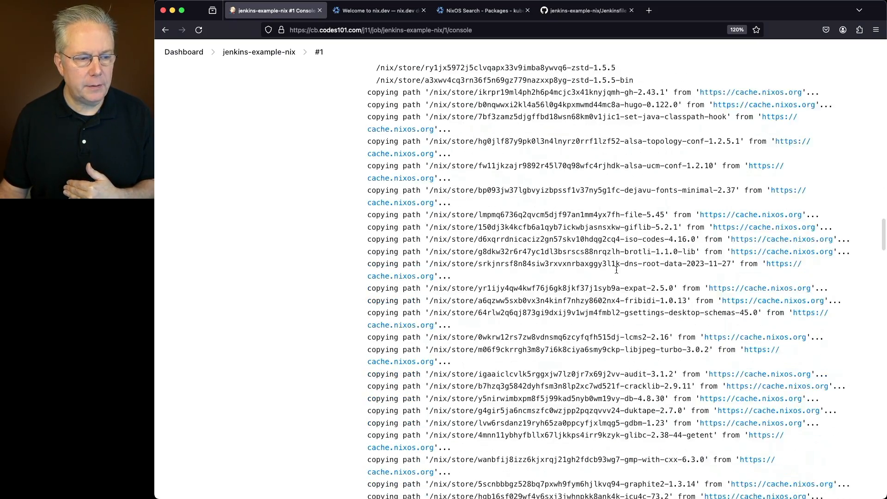
scroll(down, 3)
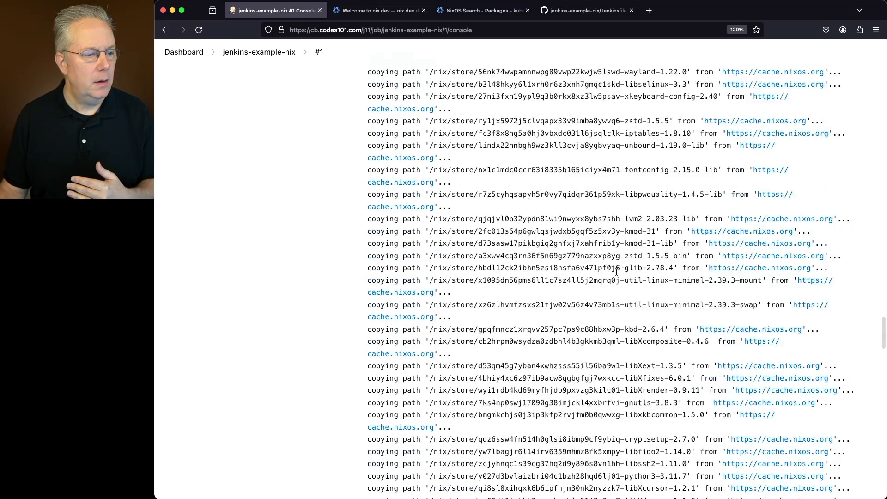
scroll(down, 3)
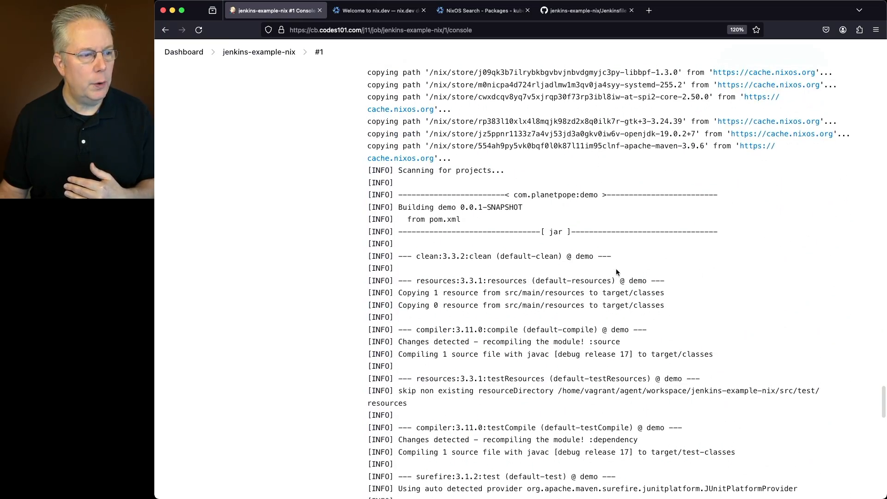
scroll(down, 3)
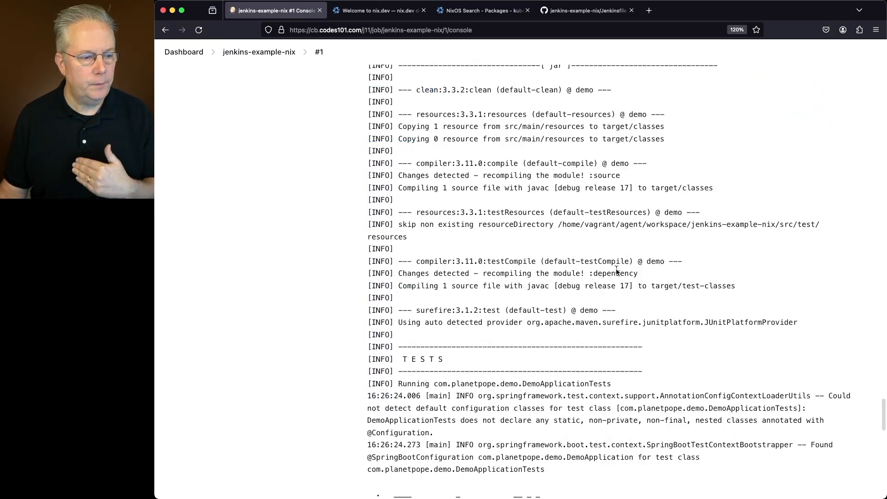
scroll(down, 3)
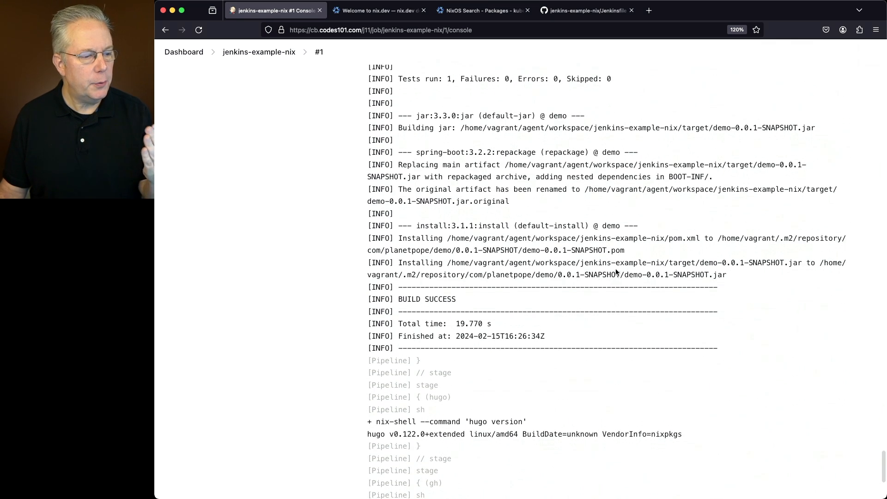
scroll(down, 3)
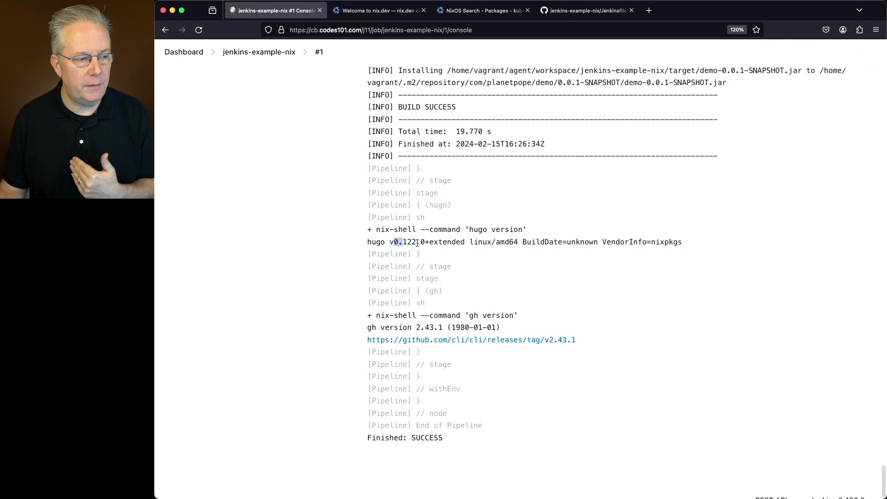
double_click(490, 315)
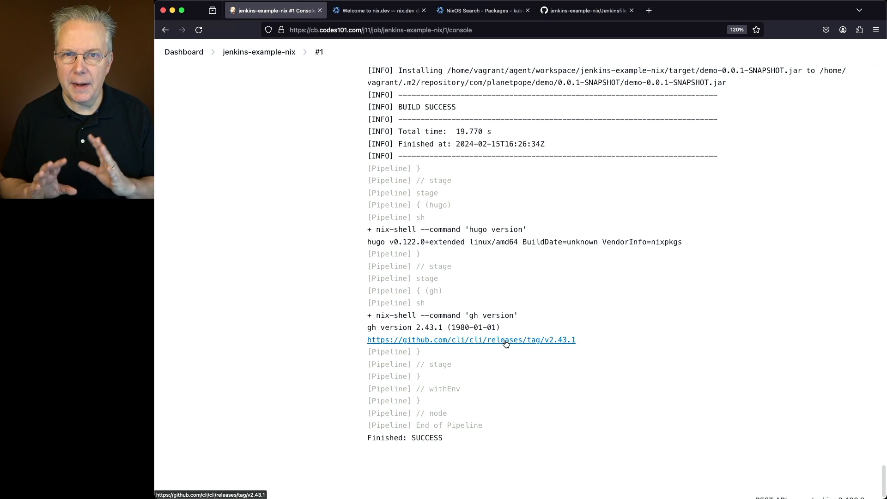
mouse_move(278, 55)
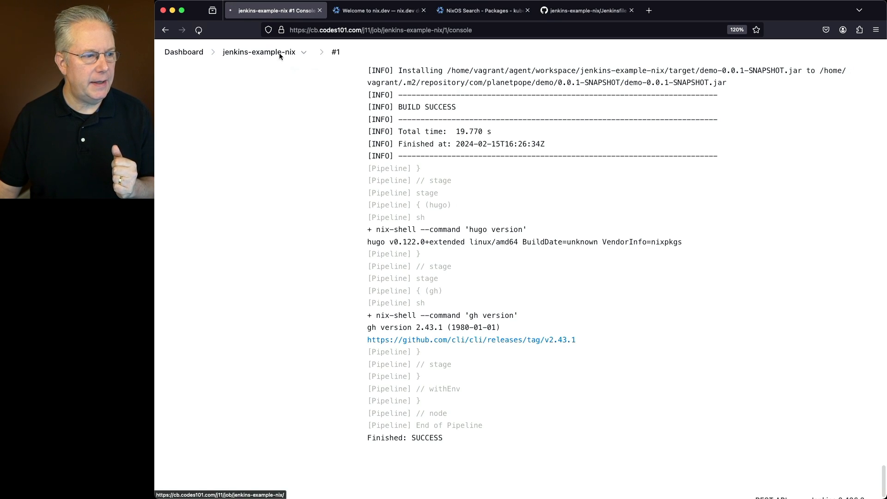
Run build #2 and review its successful log with a 21-second build stage
click(259, 51)
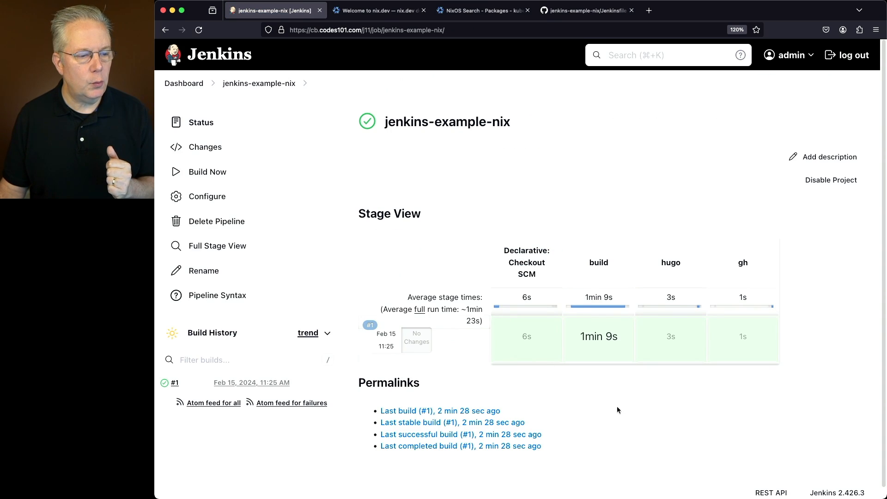
mouse_move(500, 315)
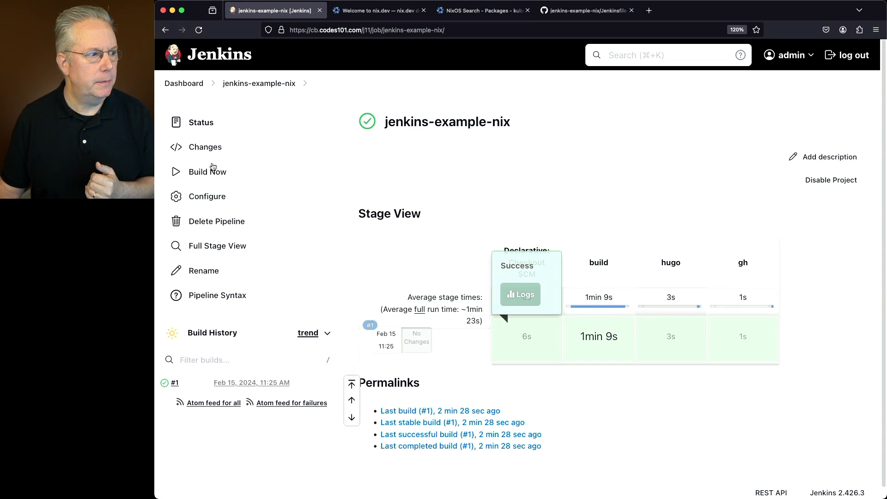
click(208, 171)
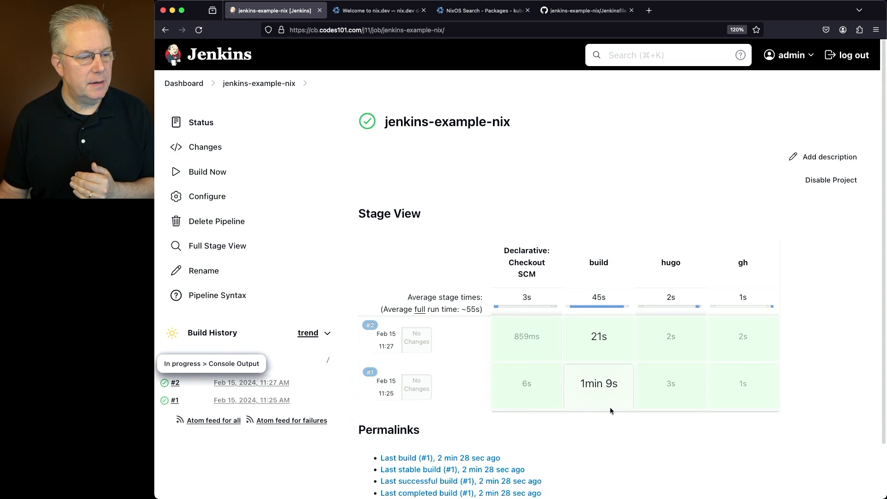
mouse_move(637, 465)
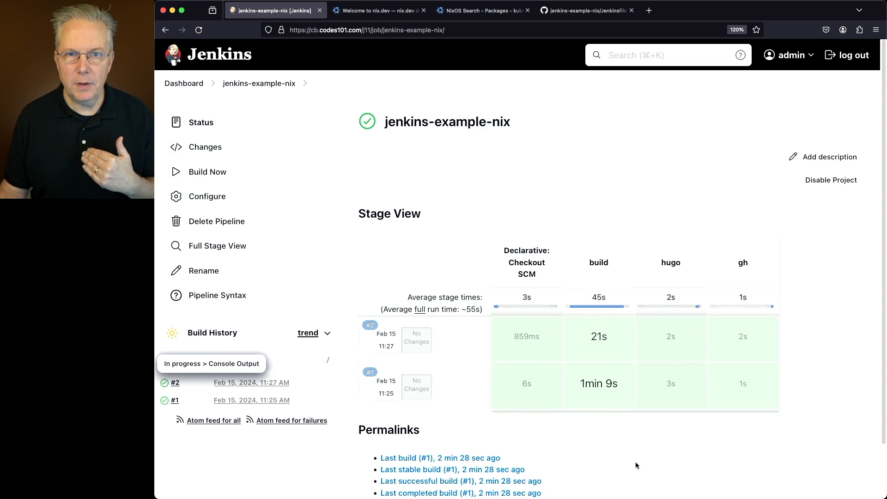
mouse_move(599, 338)
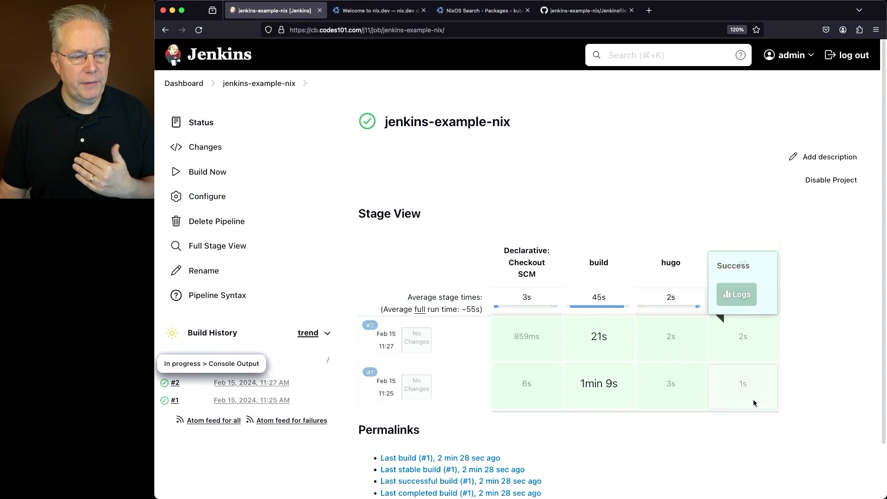
mouse_move(760, 373)
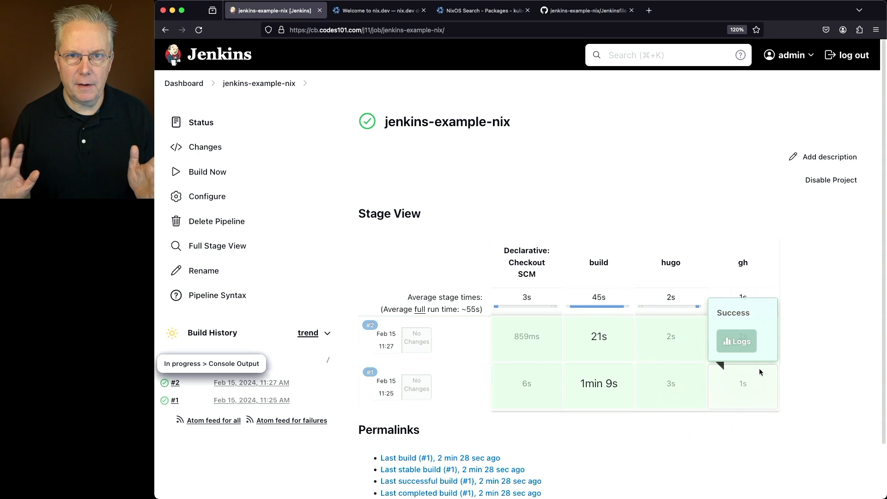
mouse_move(592, 382)
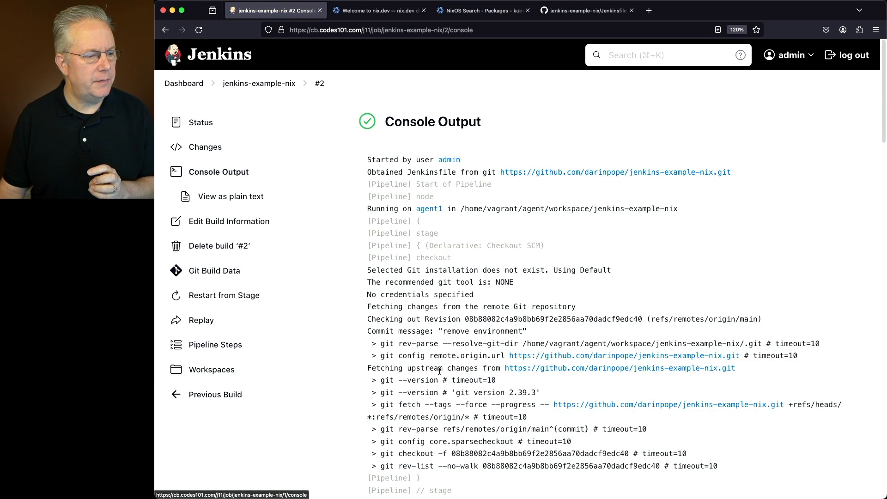
scroll(down, 3)
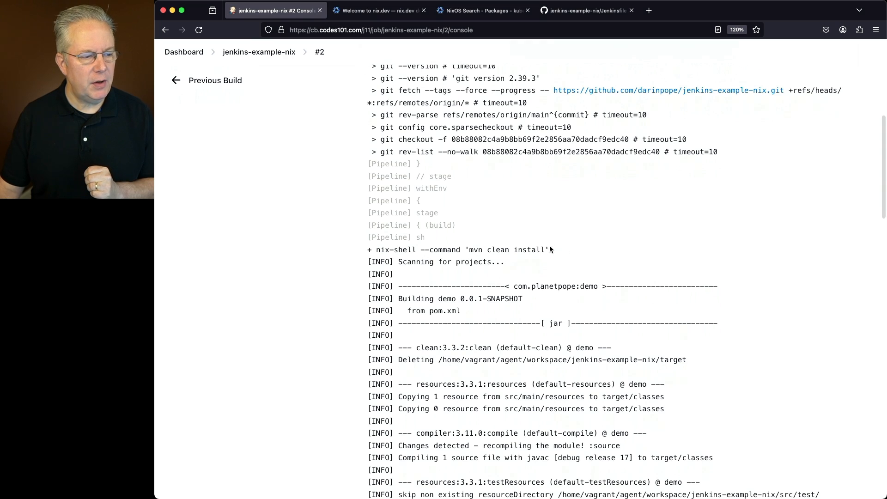
scroll(down, 3)
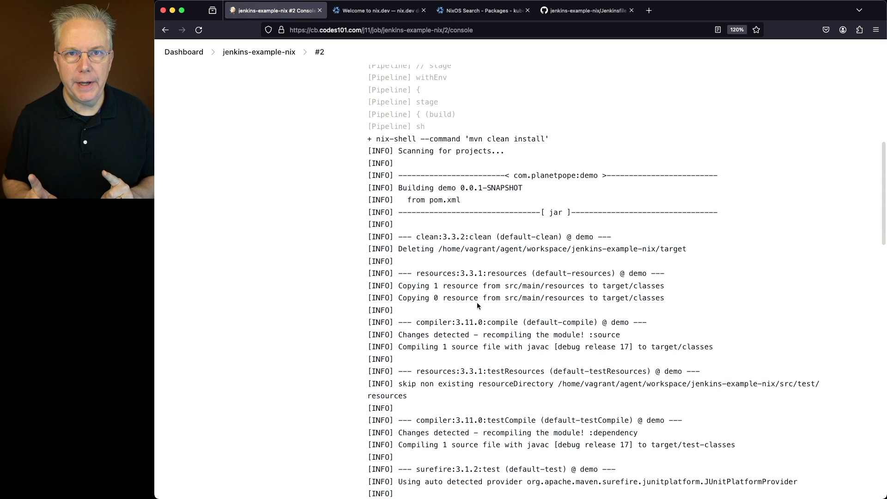
mouse_move(596, 30)
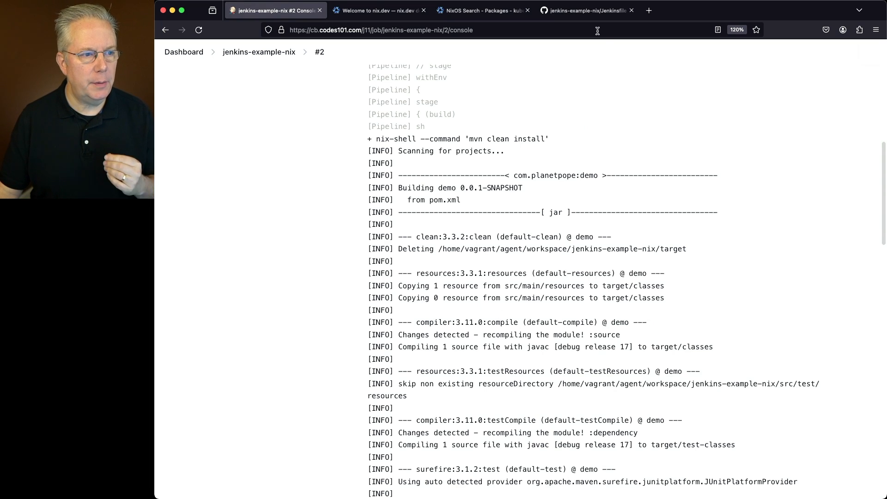
click(586, 10)
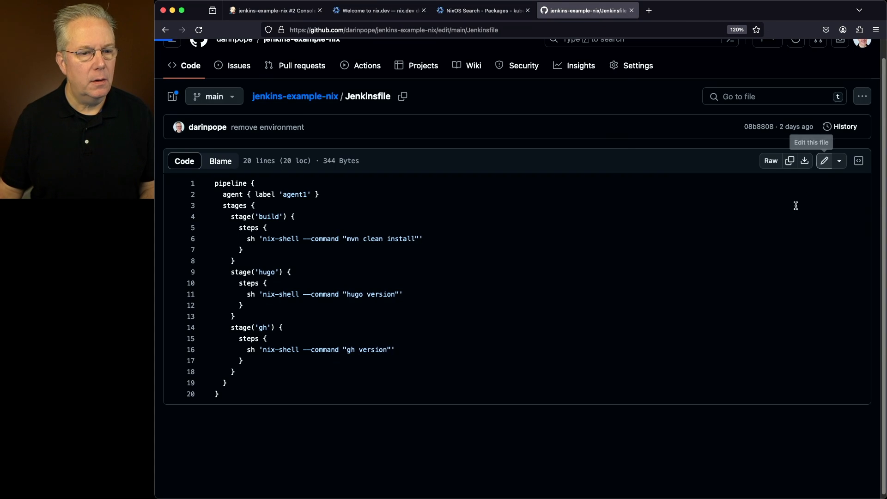
Add post { always { sh 'nix-store --gc' } } to the Jenkinsfile and commit it
click(824, 161)
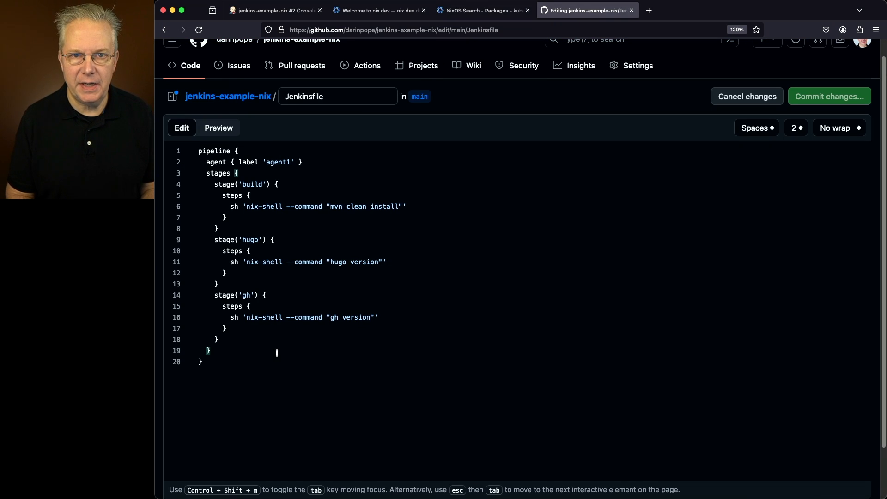
text(post {)
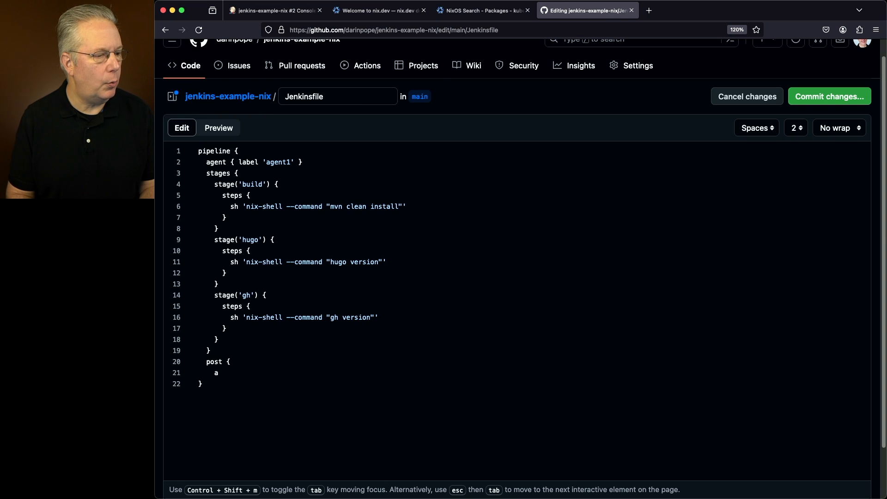
text(lways {)
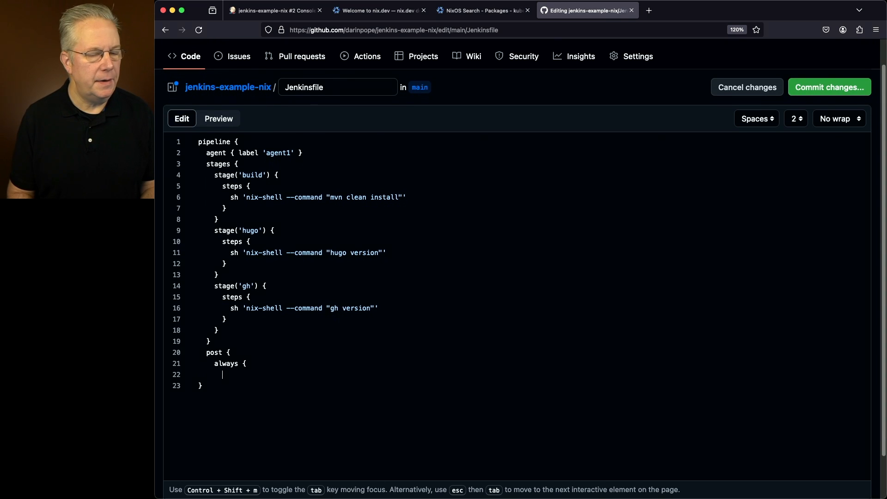
text(sh 'nix-store --gc')
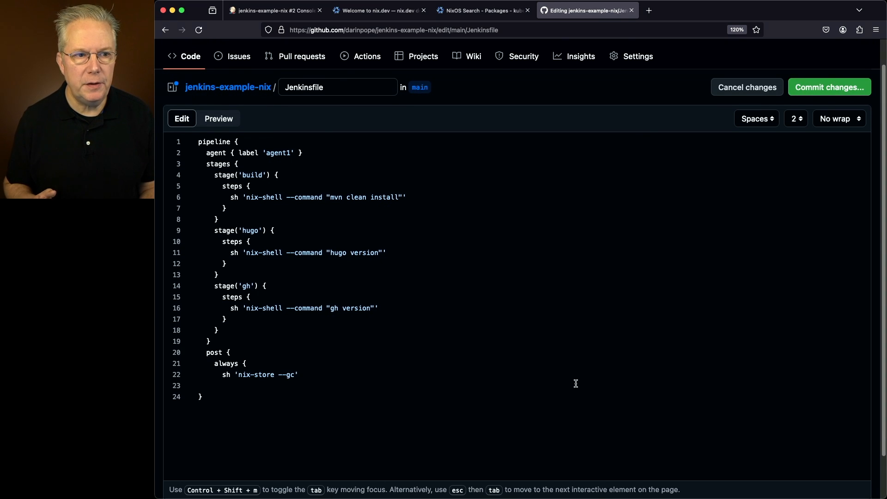
click(201, 386)
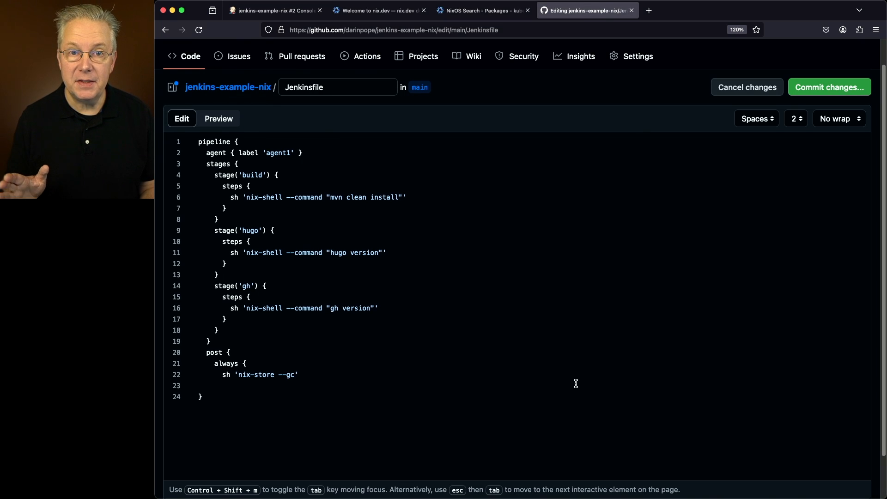
click(198, 385)
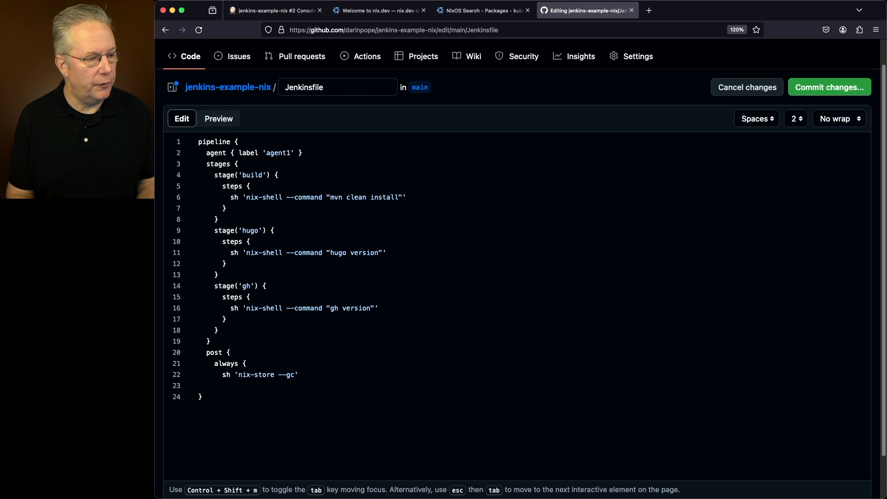
text(})
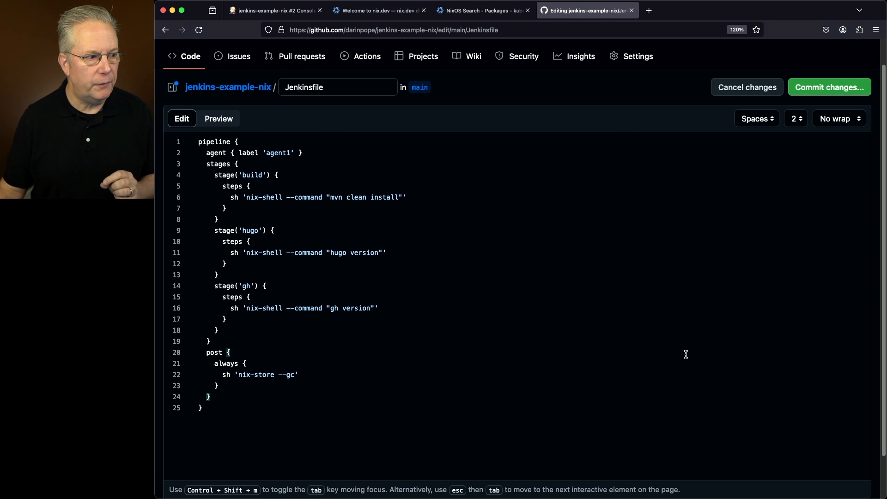
mouse_move(262, 255)
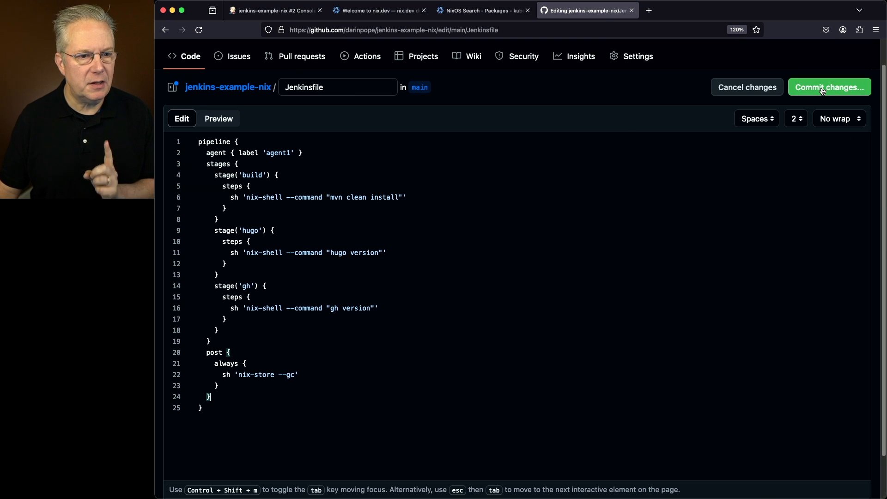
click(829, 87)
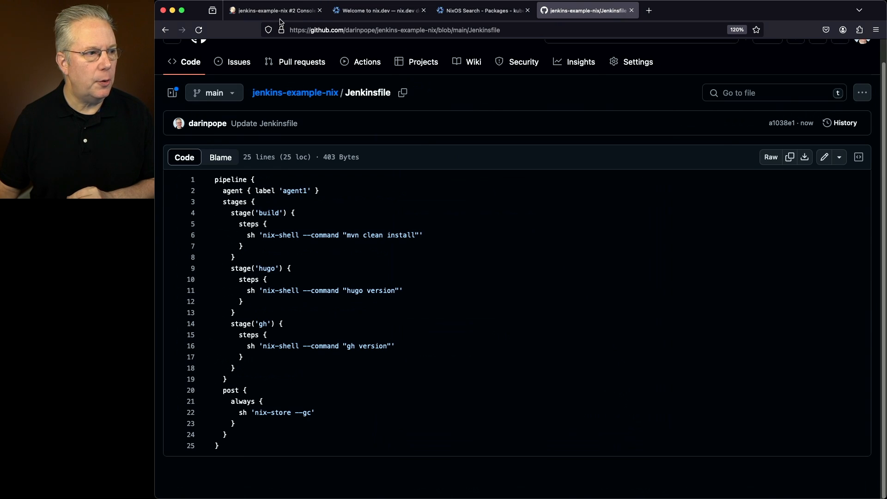
Run build #3 and review nix-store --gc freeing 1486.31 MiB across 1861 store paths
click(275, 10)
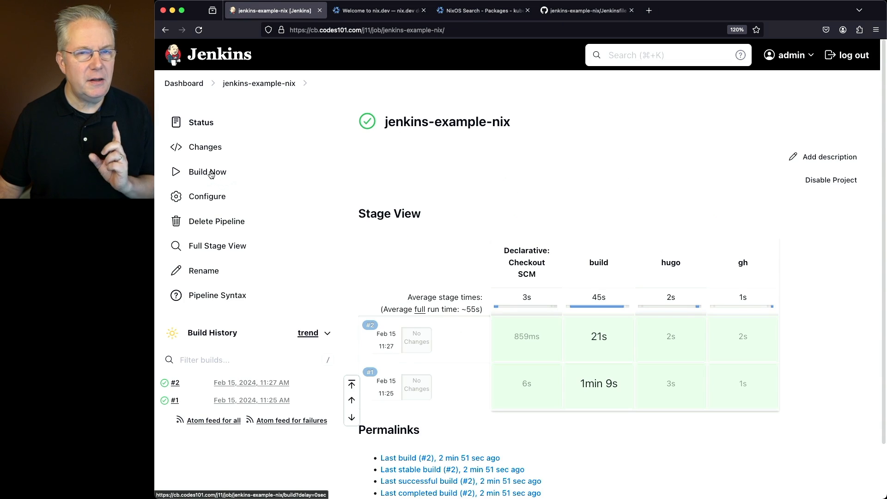
click(208, 171)
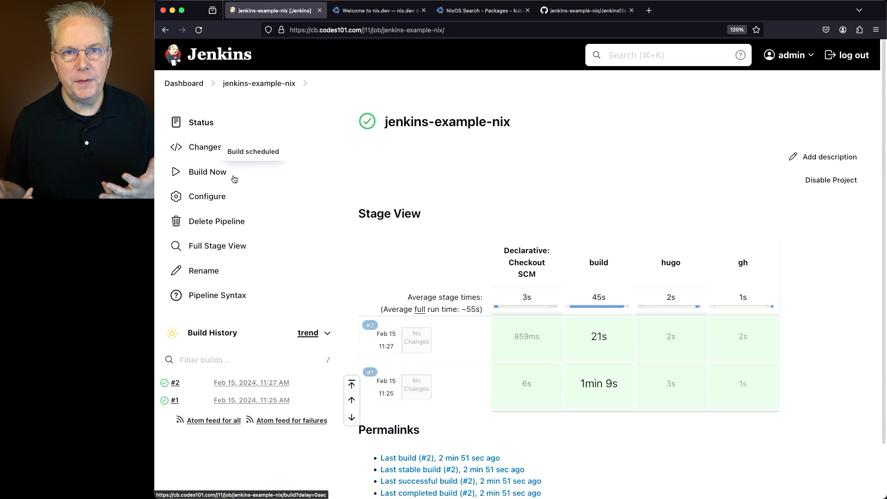
click(207, 171)
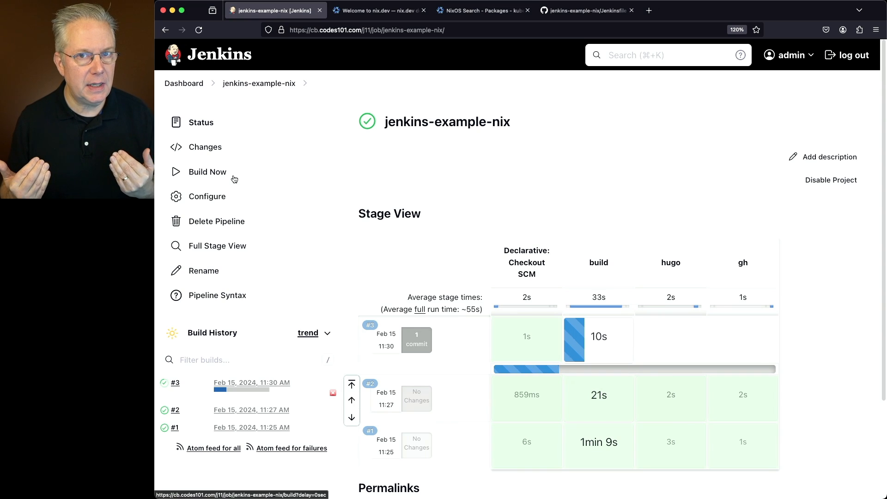
click(175, 382)
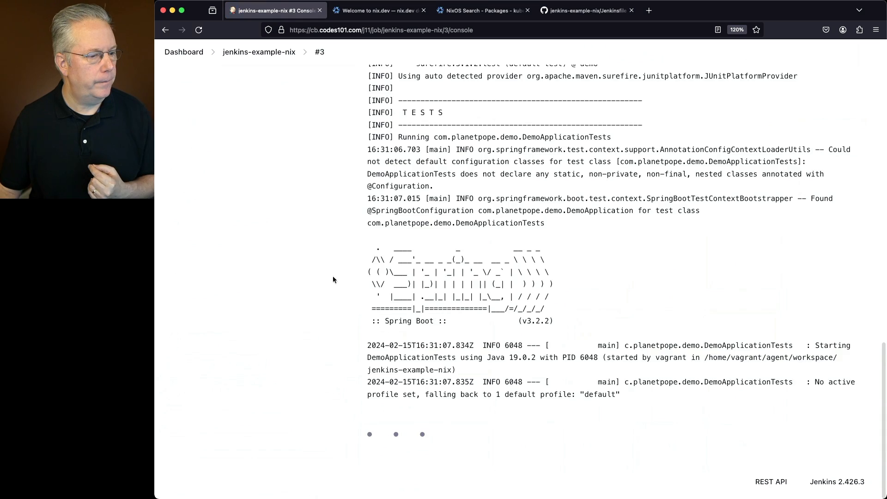
scroll(down, 3)
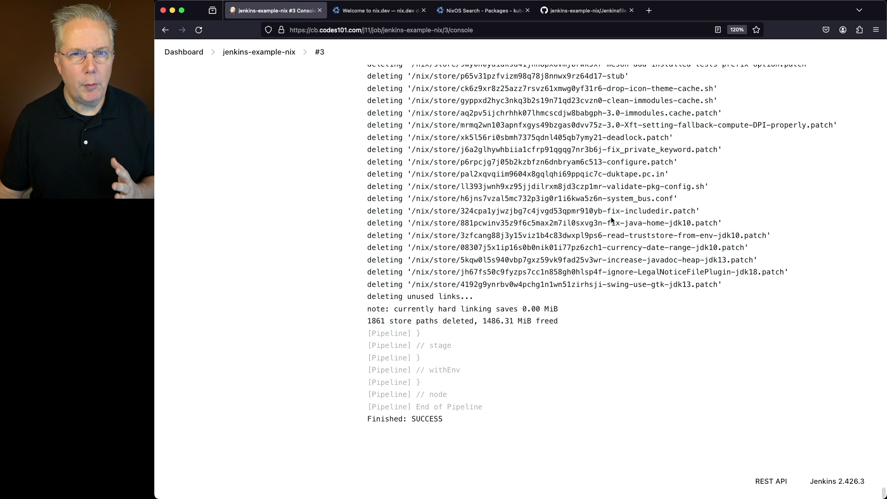
scroll(up, 3)
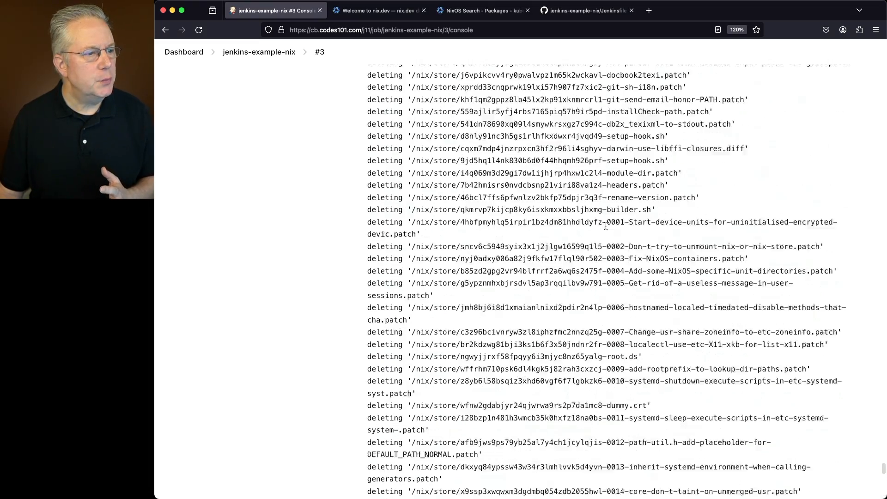
scroll(up, 3)
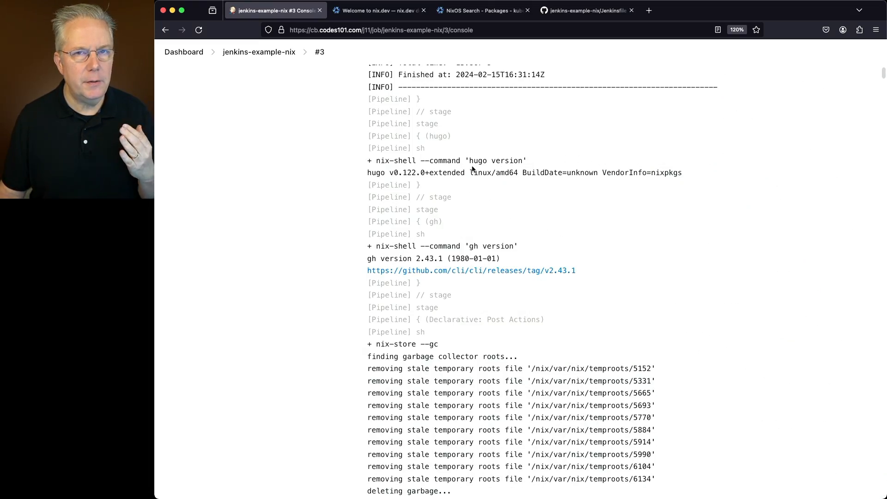
scroll(down, 3)
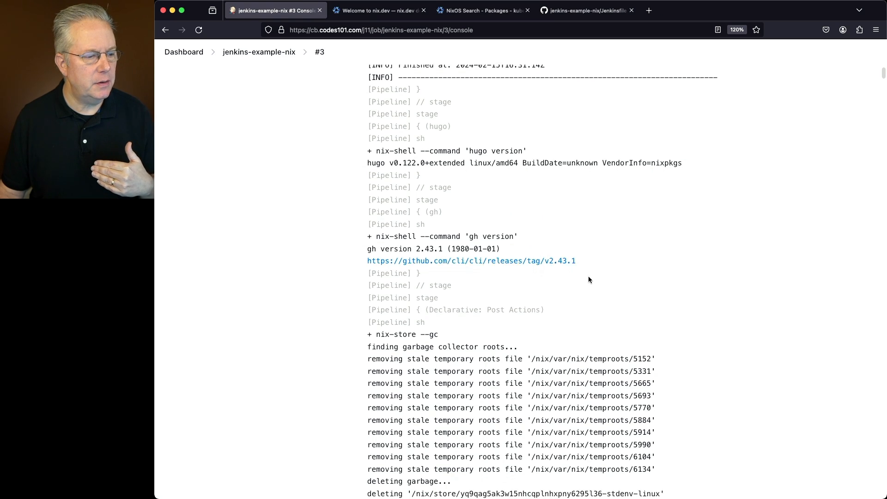
scroll(down, 3)
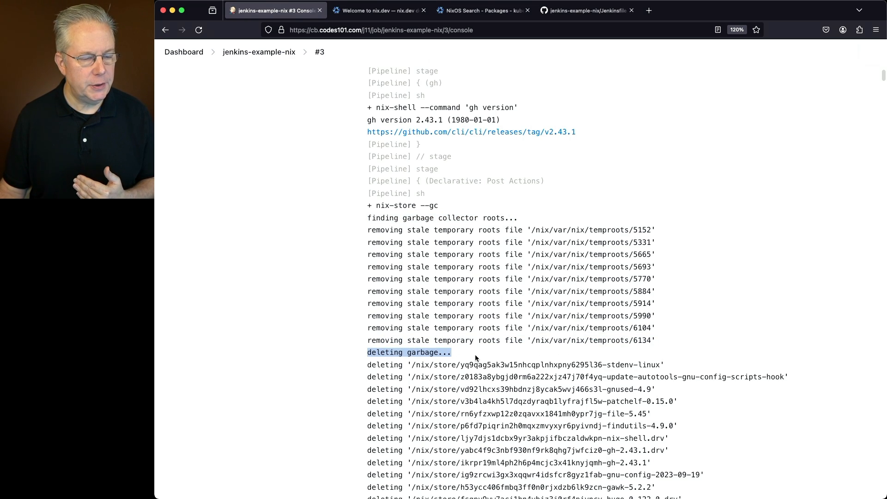
scroll(down, 3)
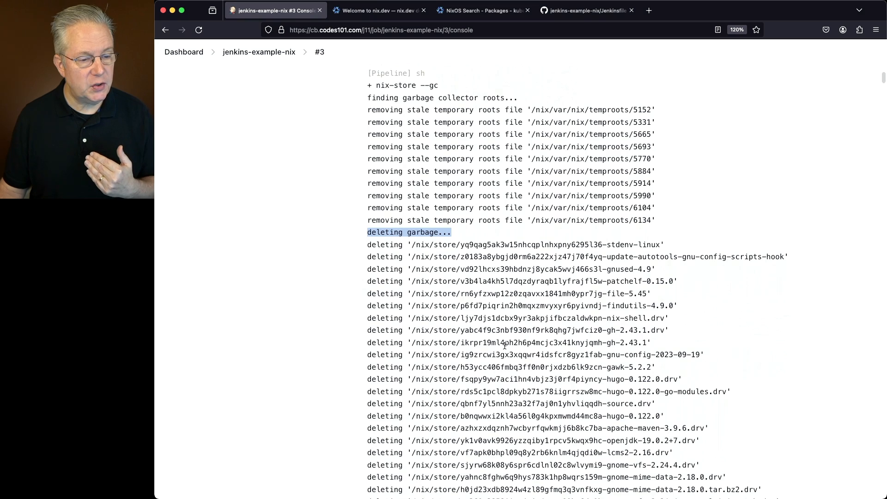
scroll(down, 3)
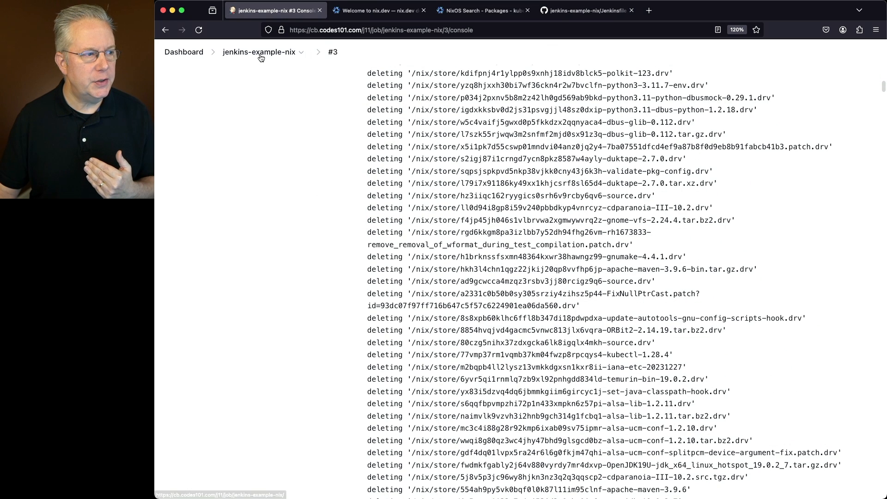
Start build #4 of jenkins-example-nix and open its console output
click(259, 52)
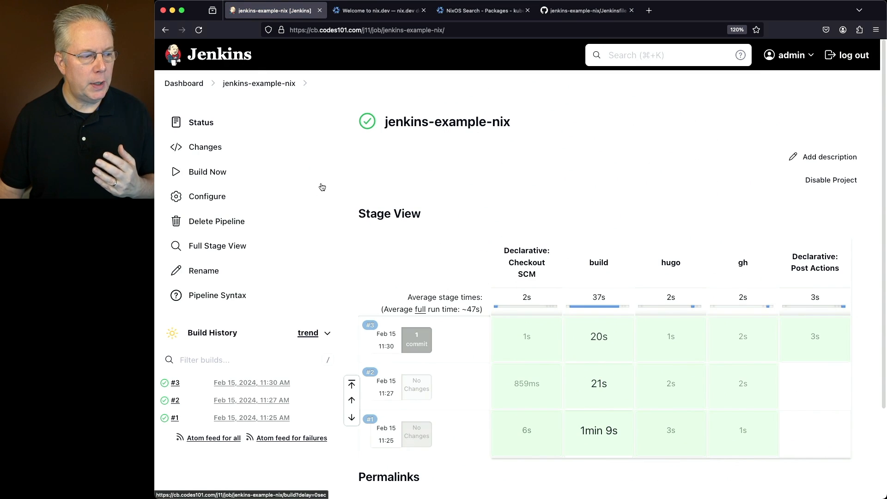
click(207, 172)
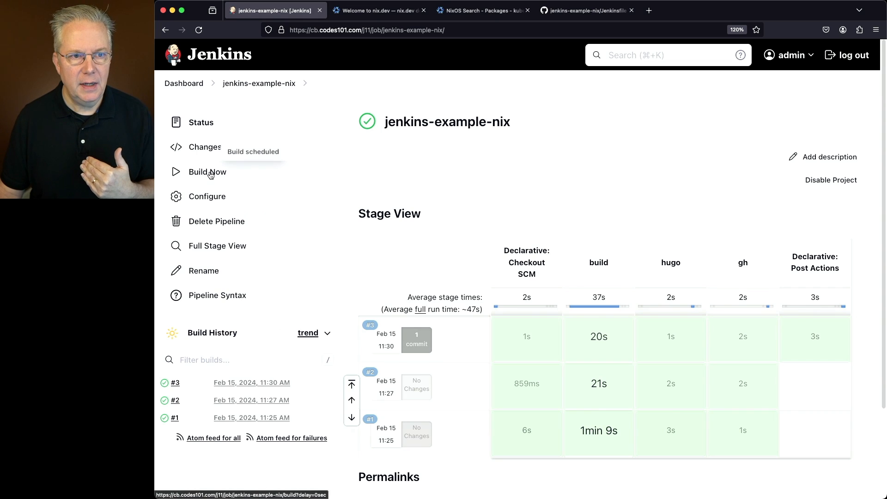
click(207, 171)
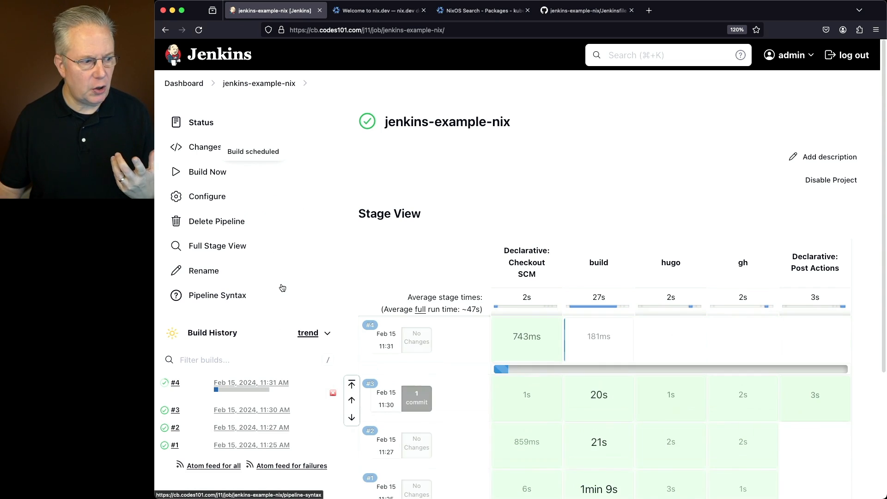
click(174, 382)
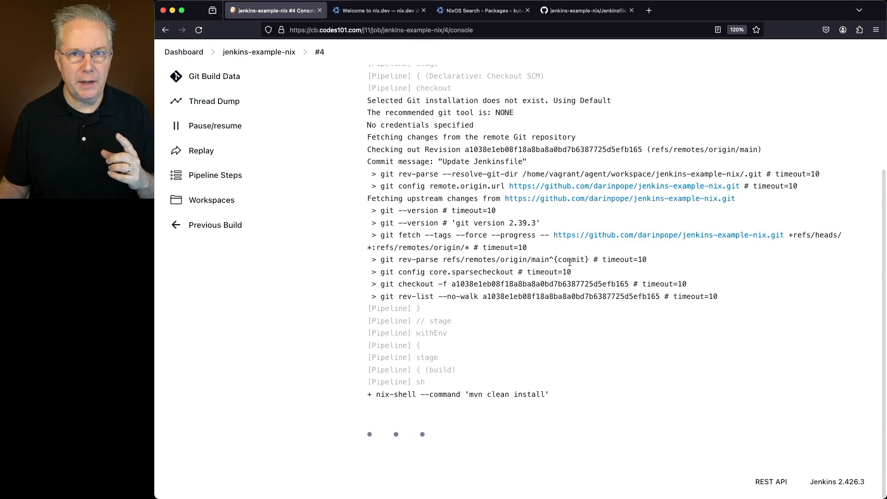
Scroll the log: 199 paths fetched from cache.nixos.org, Maven tests passing, garbage collection
scroll(down, 3)
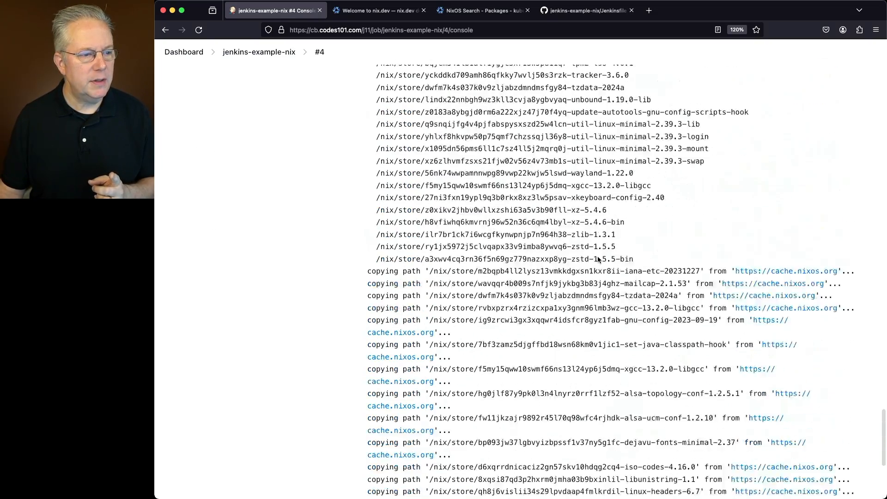
scroll(down, 3)
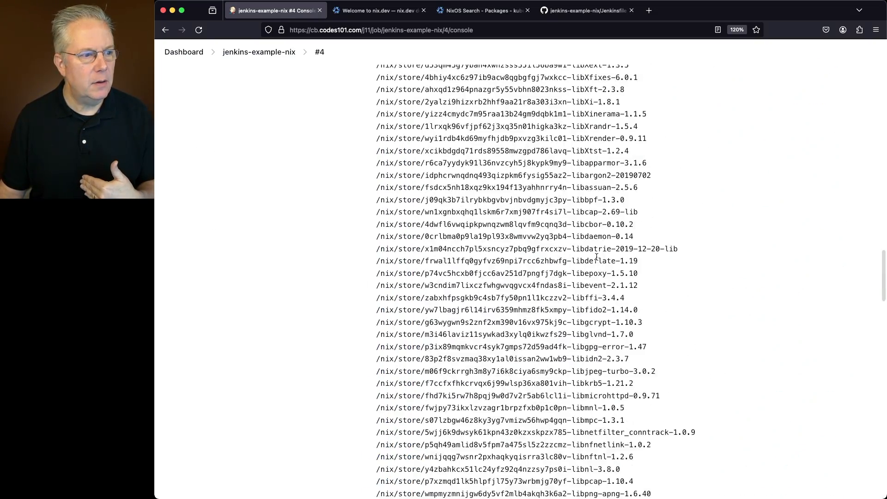
scroll(up, 3)
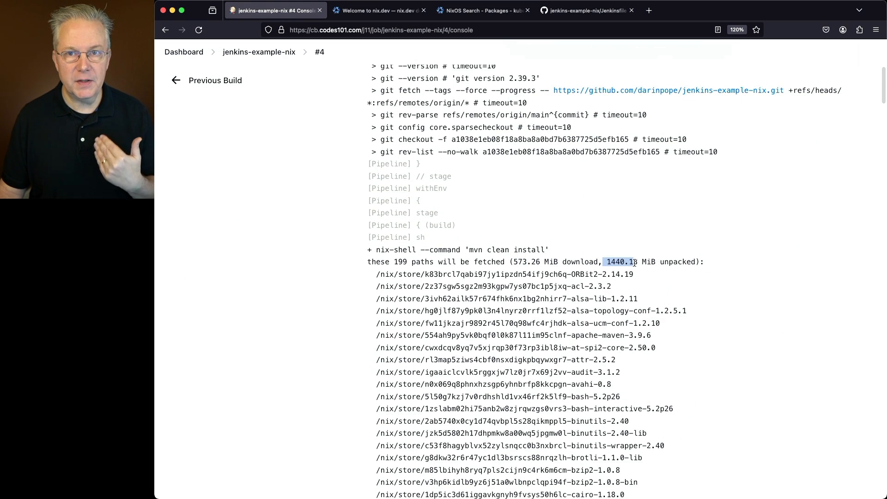
scroll(down, 3)
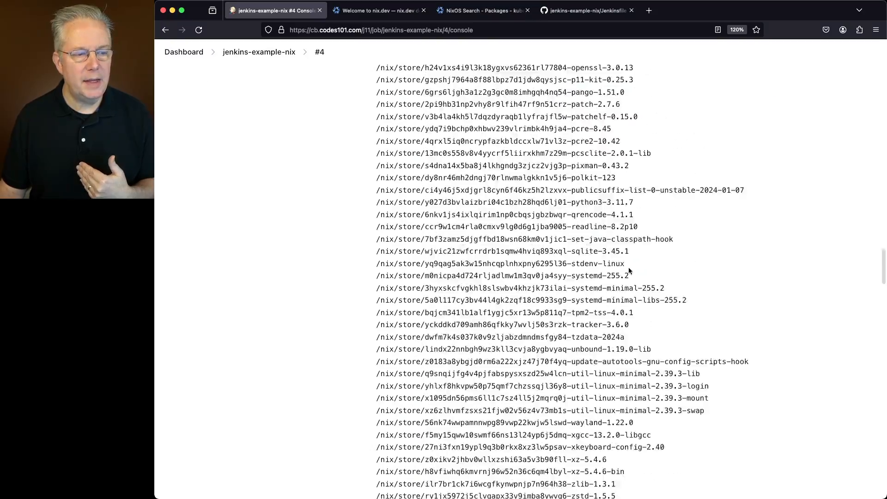
scroll(down, 3)
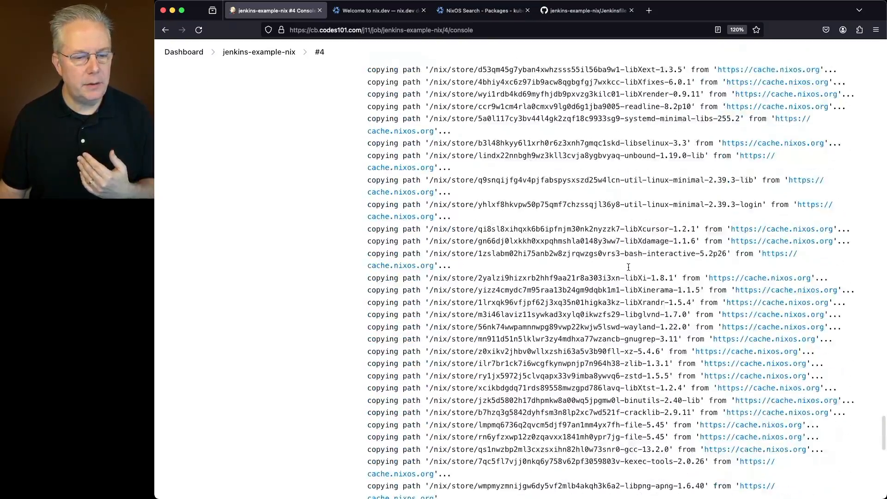
scroll(down, 3)
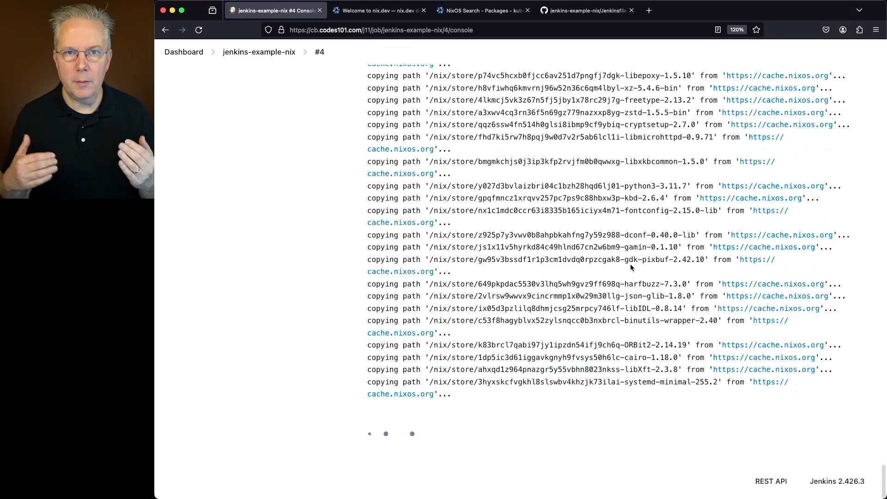
scroll(down, 3)
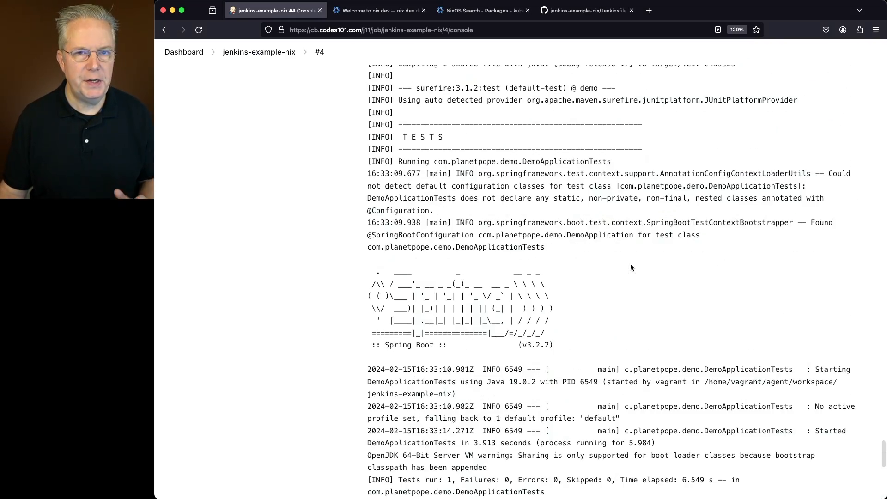
scroll(down, 3)
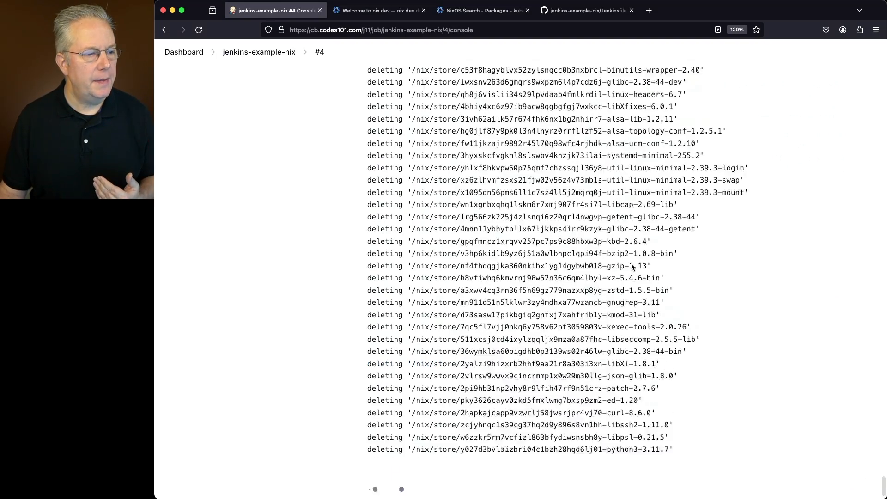
scroll(down, 3)
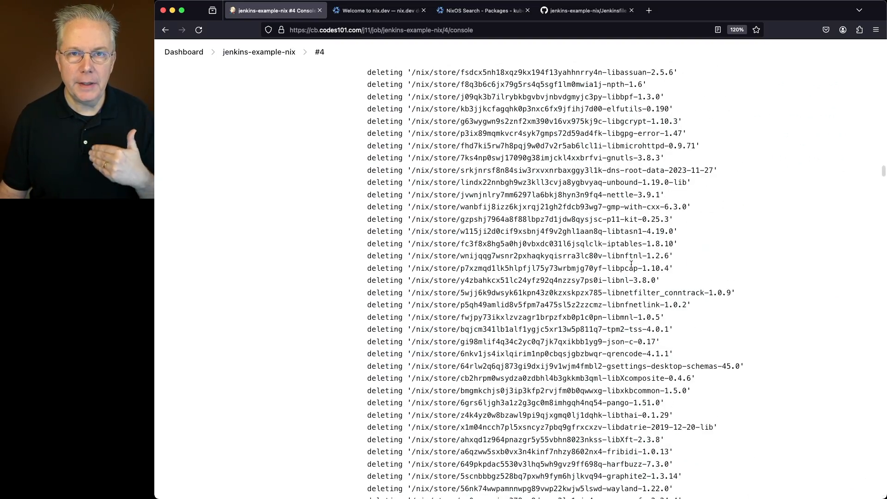